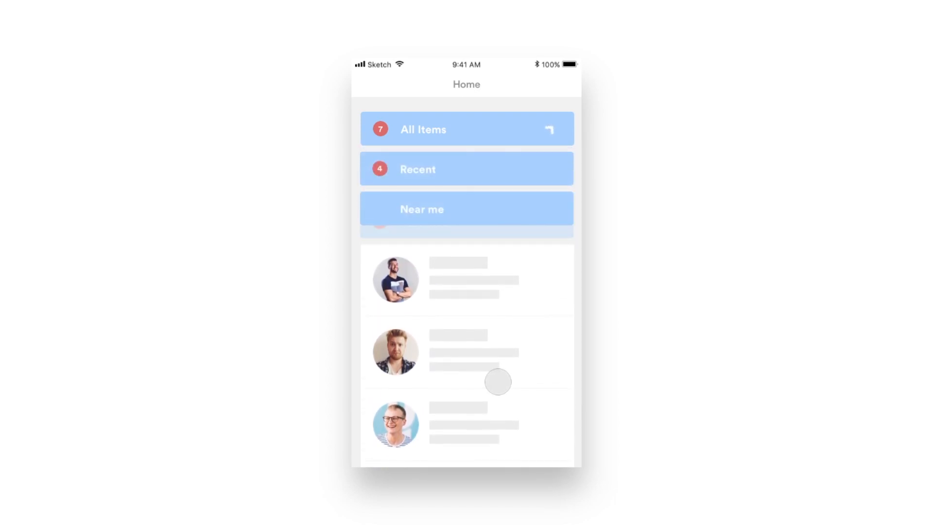
Demo the finished interaction: scrolling collapses the bars, then inspect Favorites and All Items
click(466, 129)
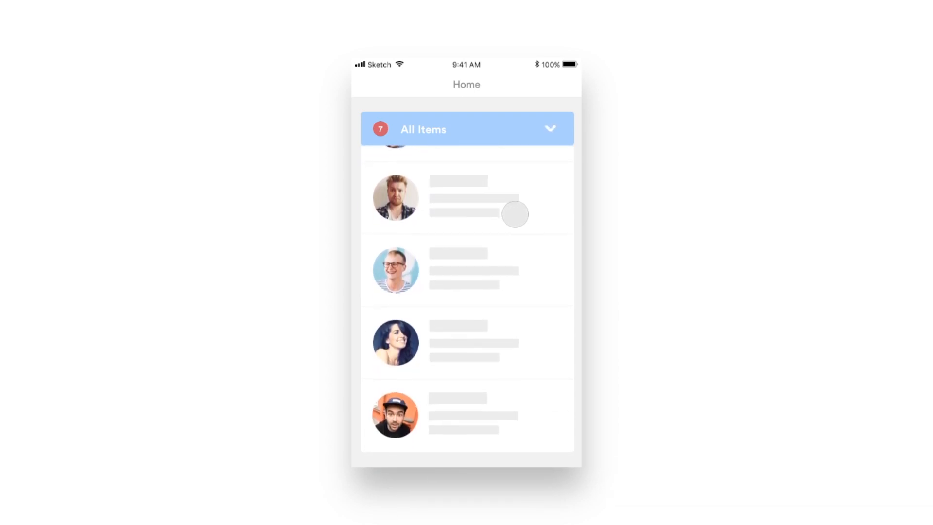
scroll(down, 3)
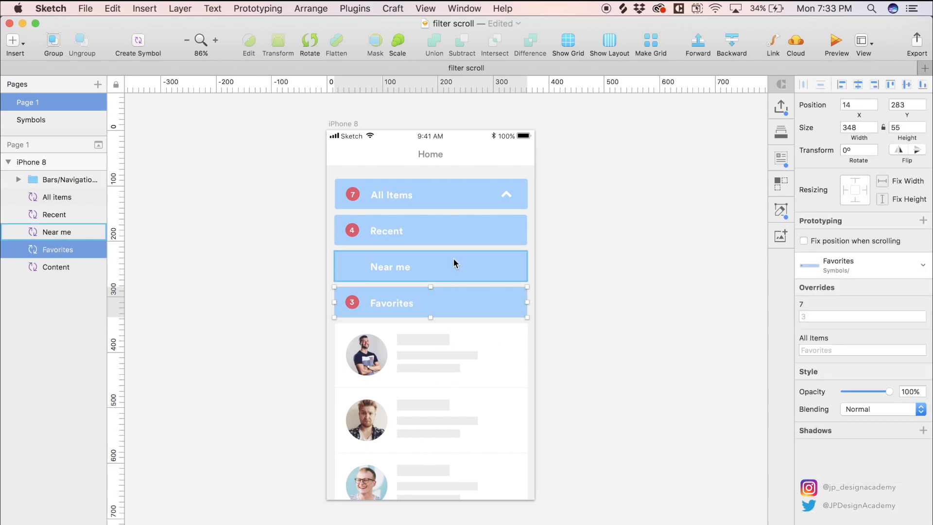
click(593, 210)
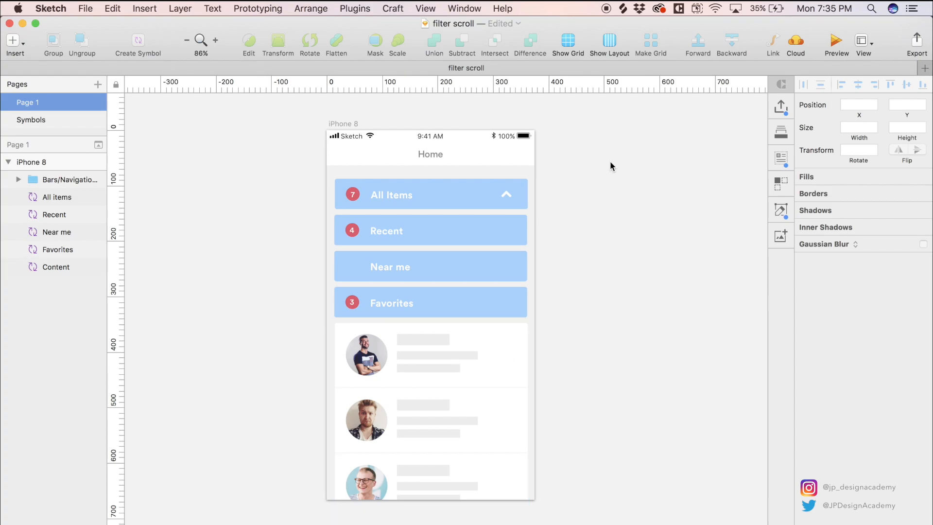
click(430, 195)
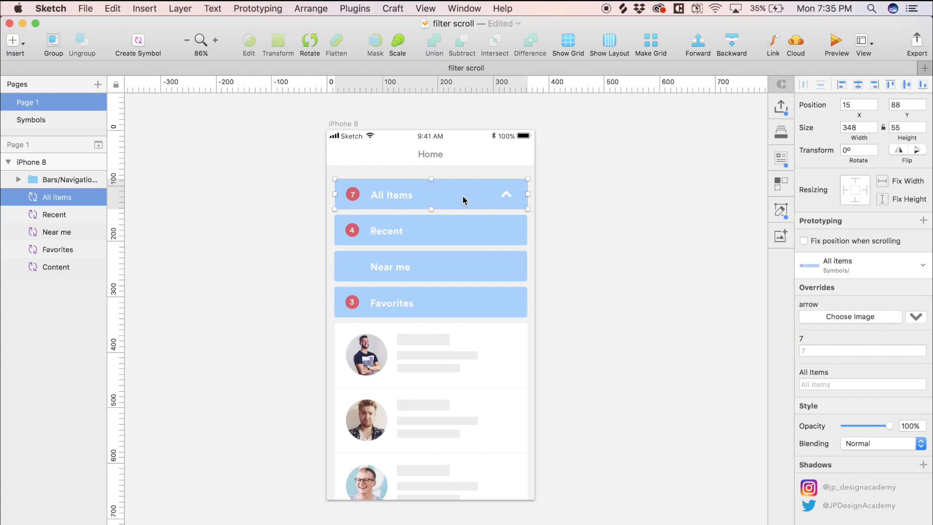
click(438, 231)
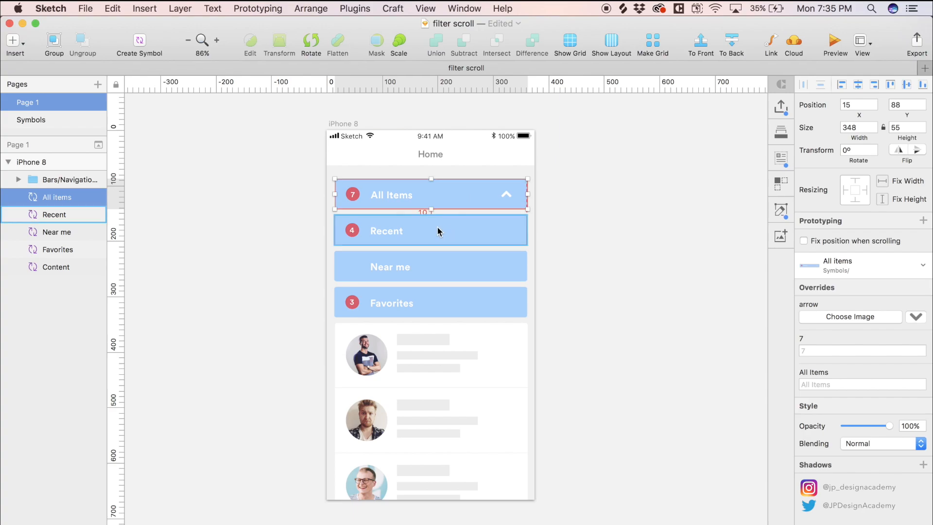
mouse_move(433, 231)
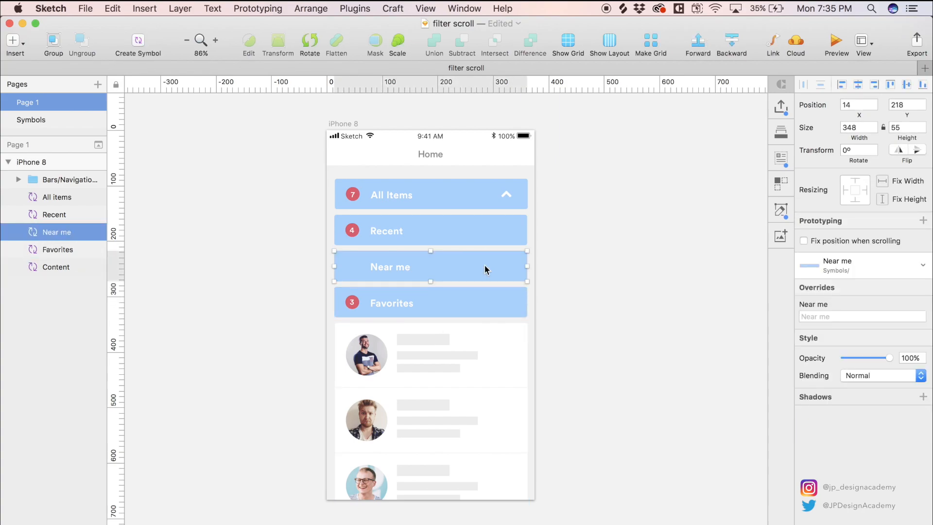
mouse_move(459, 270)
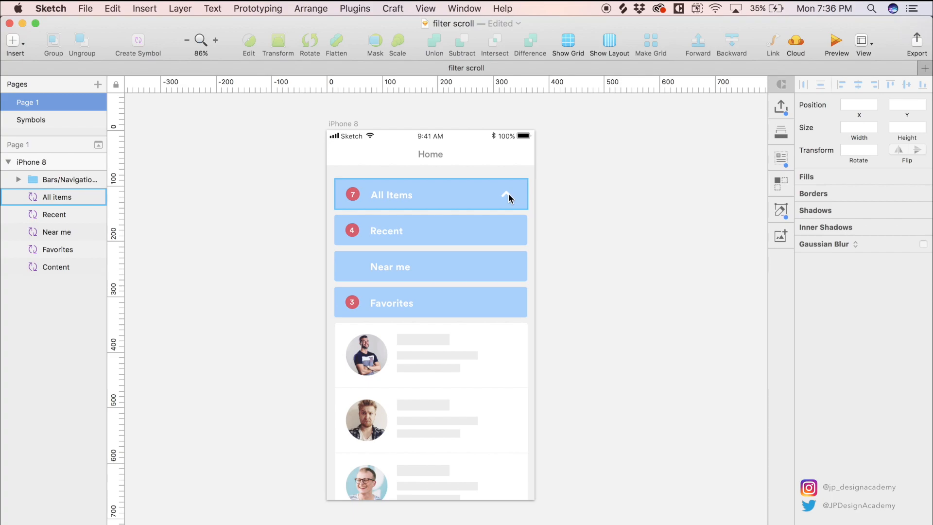
mouse_move(511, 201)
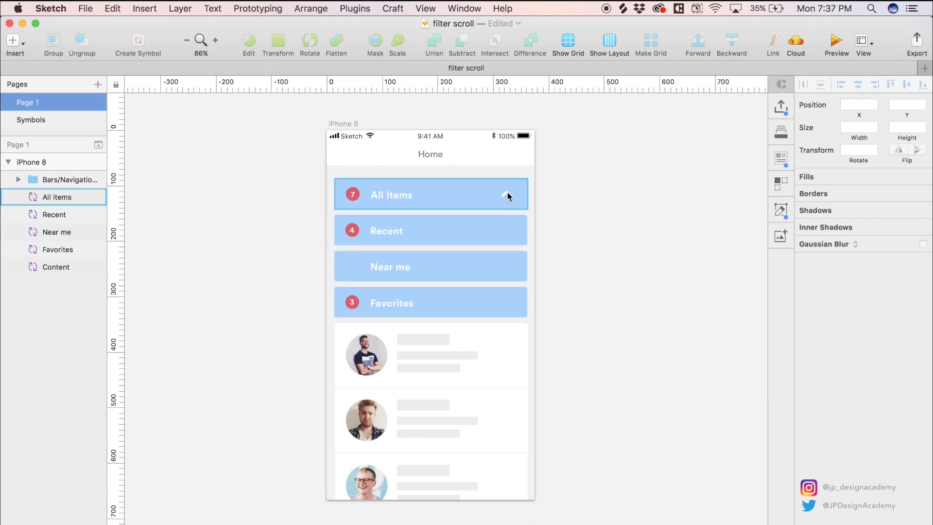
mouse_move(507, 191)
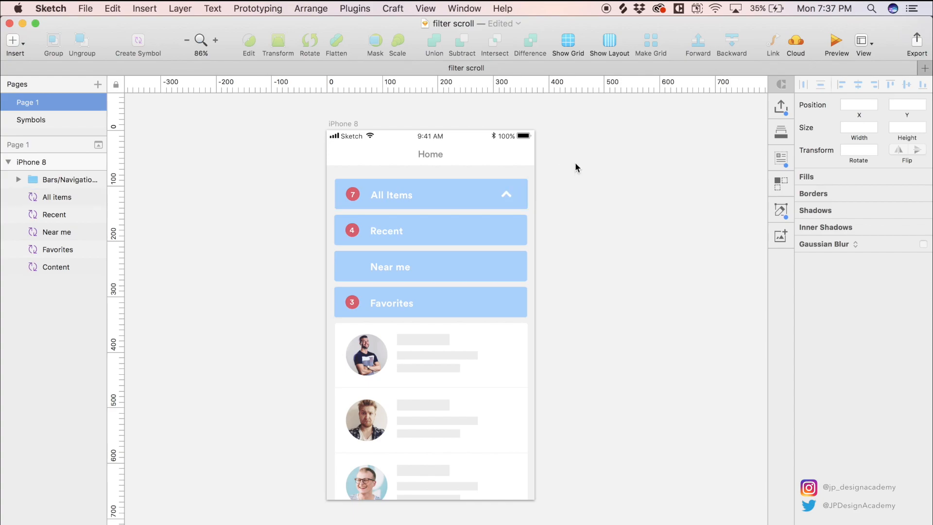
Import all artboards from the filter scroll Sketch file into Principle
click(342, 124)
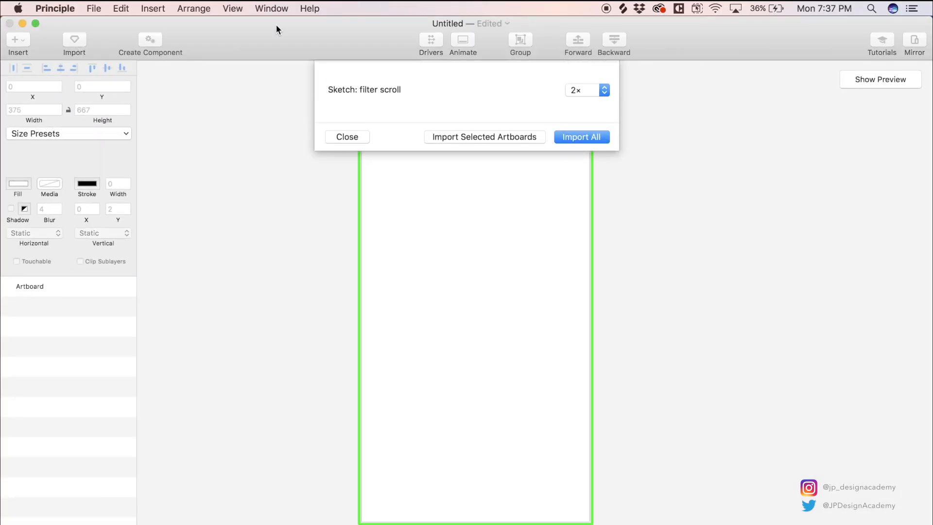
click(581, 136)
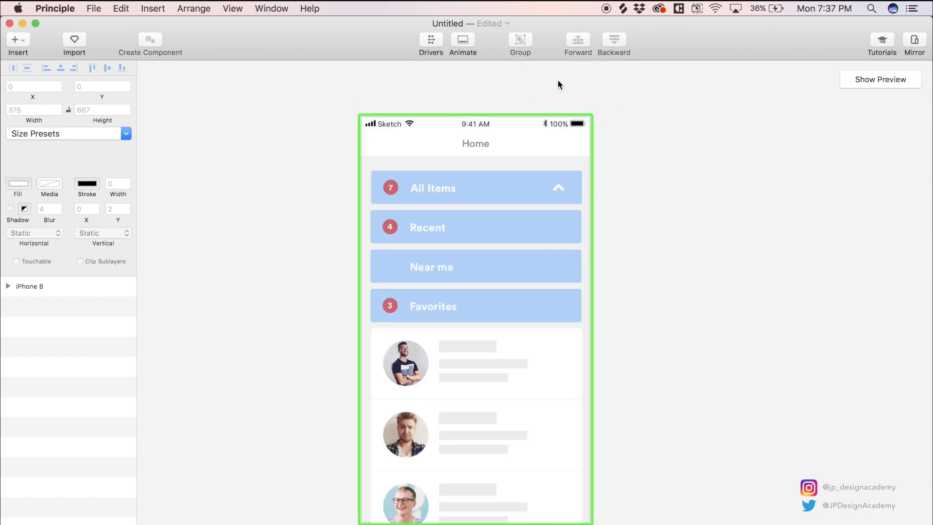
mouse_move(276, 95)
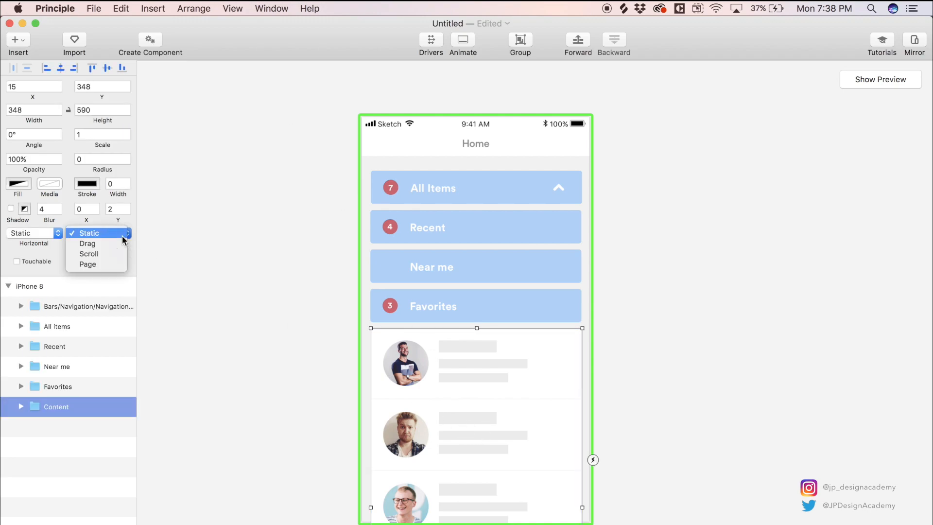
Make Content scroll vertically, span from below All Items to the artboard bottom, and clip sublayers
click(89, 254)
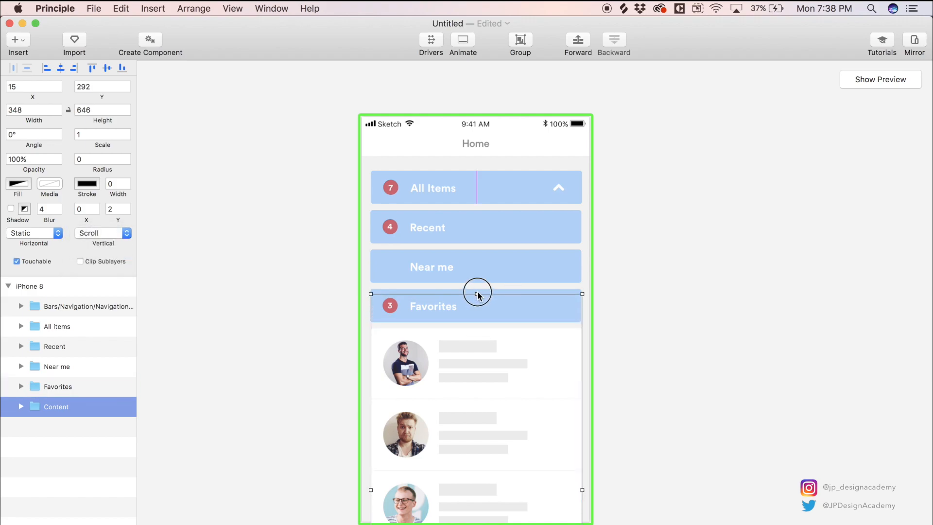
drag(477, 292, 482, 210)
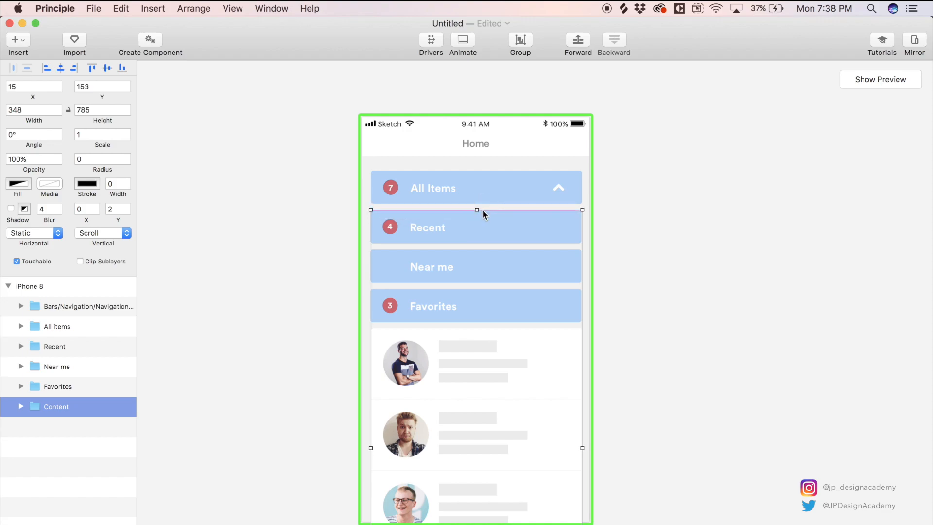
click(477, 227)
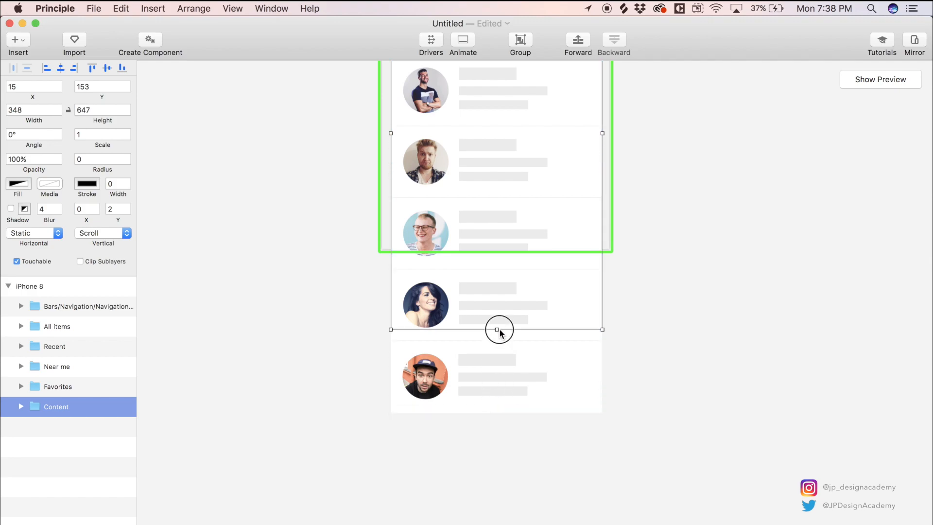
drag(498, 330, 498, 252)
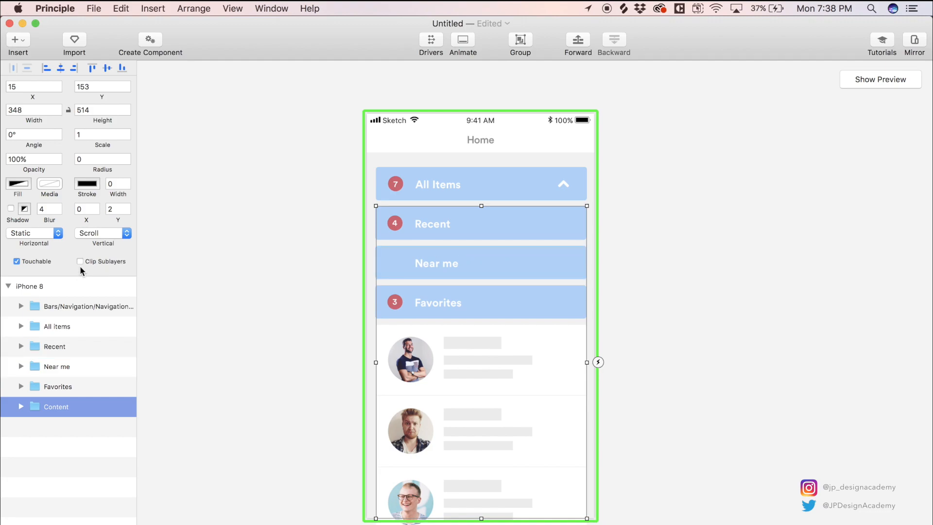
click(80, 260)
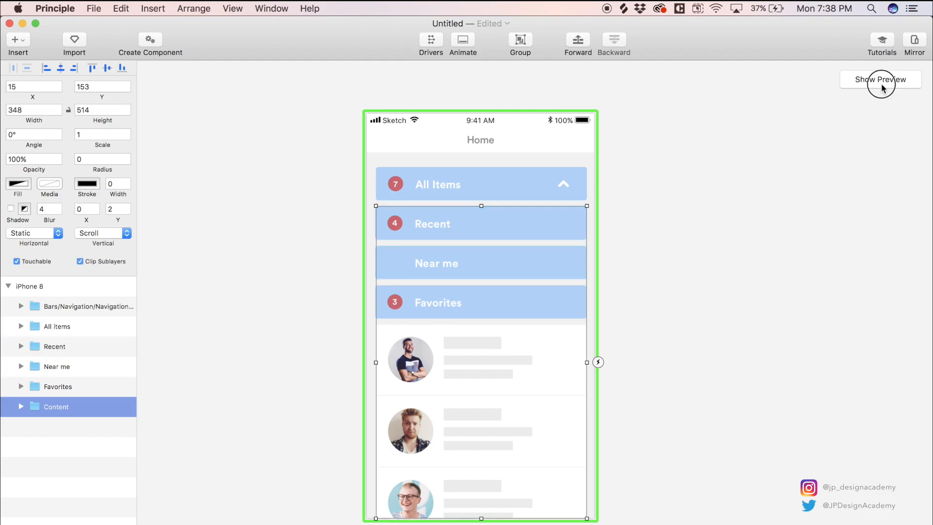
click(880, 79)
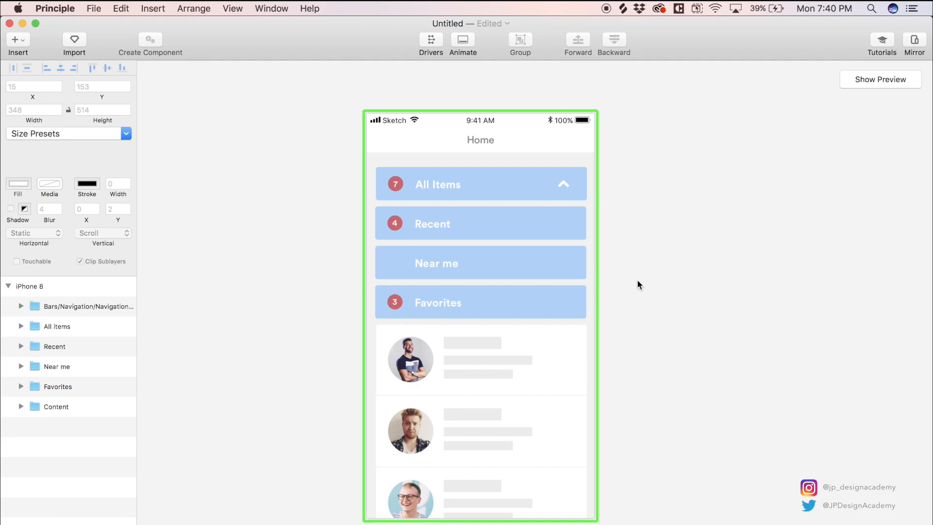
Add a driver on the Favorites bar tying its Opacity and Center Y to Content's Scroll Y
click(481, 303)
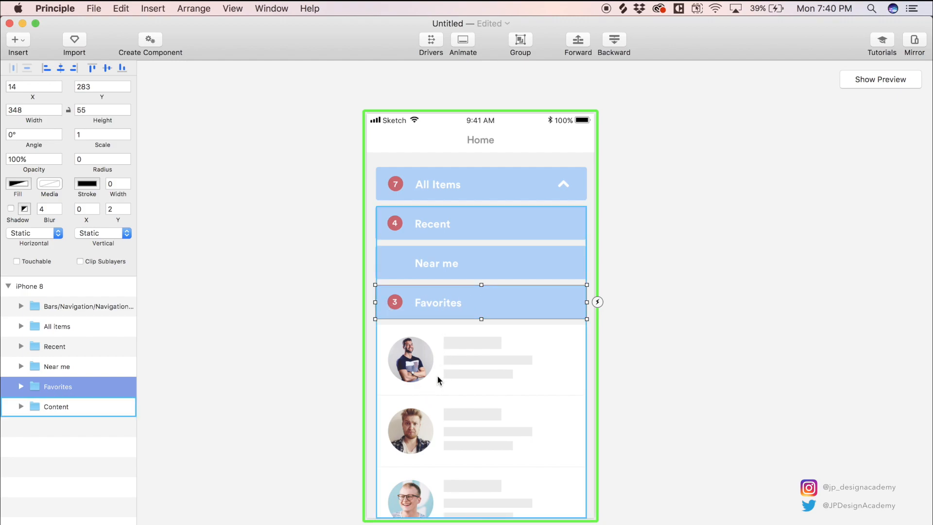
mouse_move(395, 451)
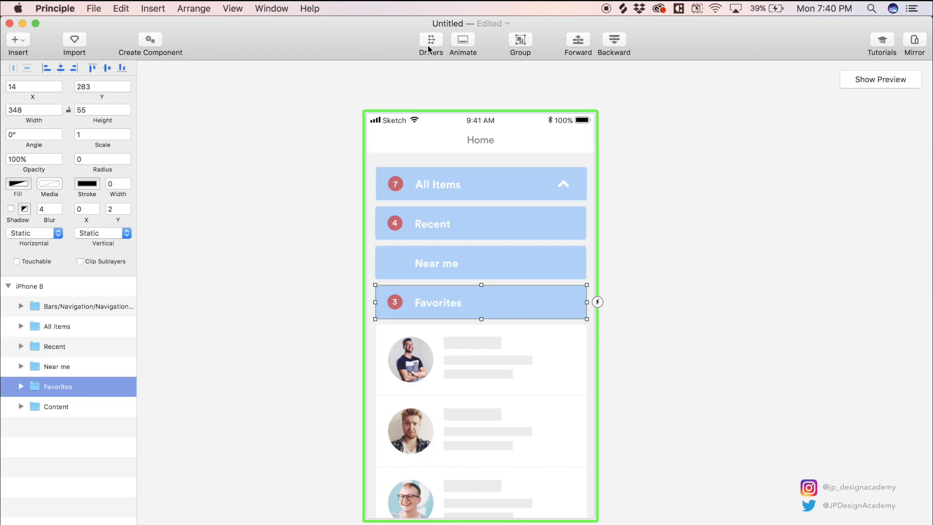
click(431, 40)
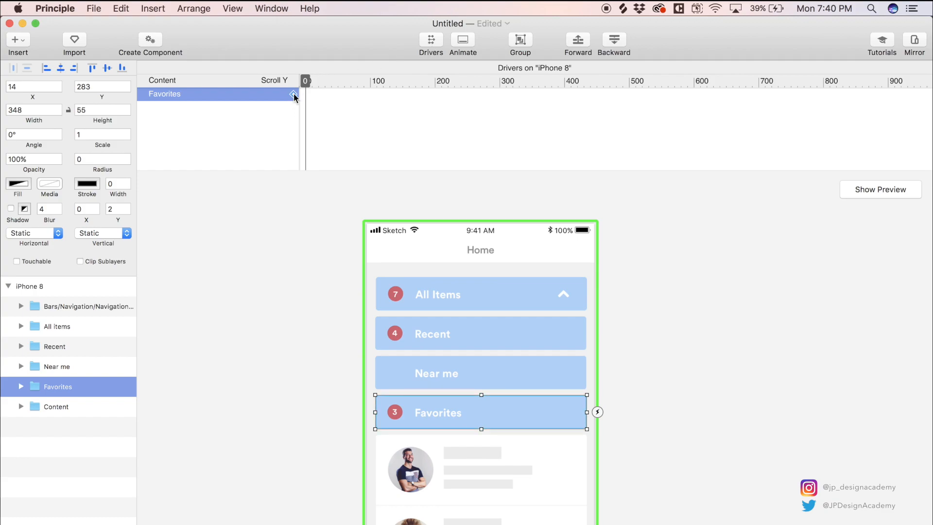
click(293, 95)
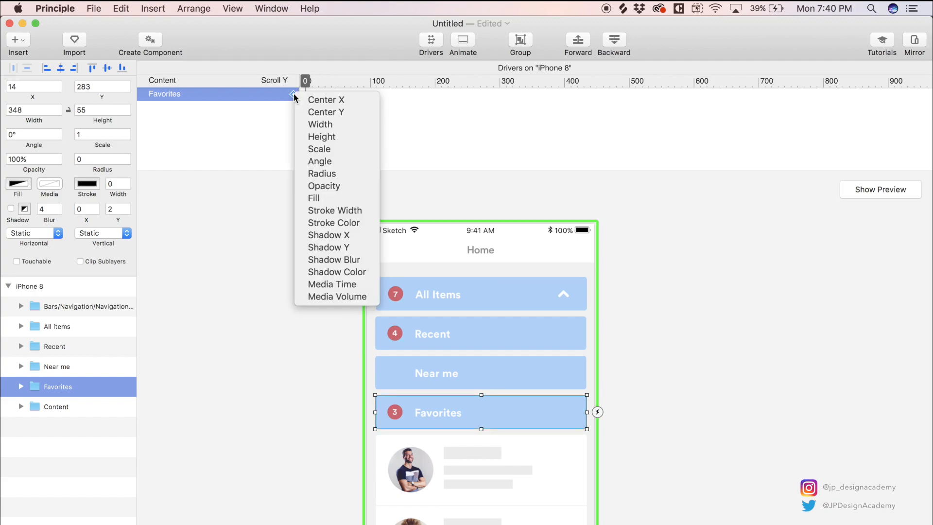
click(324, 185)
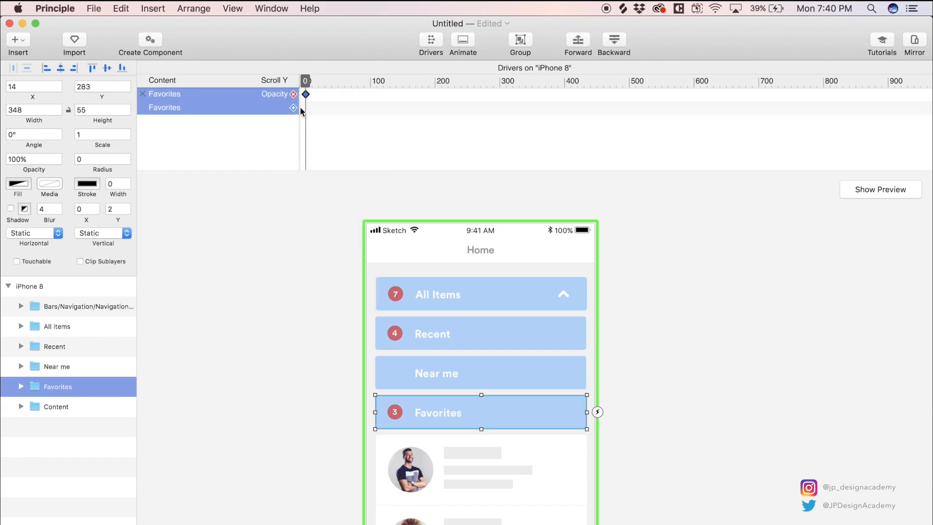
click(274, 107)
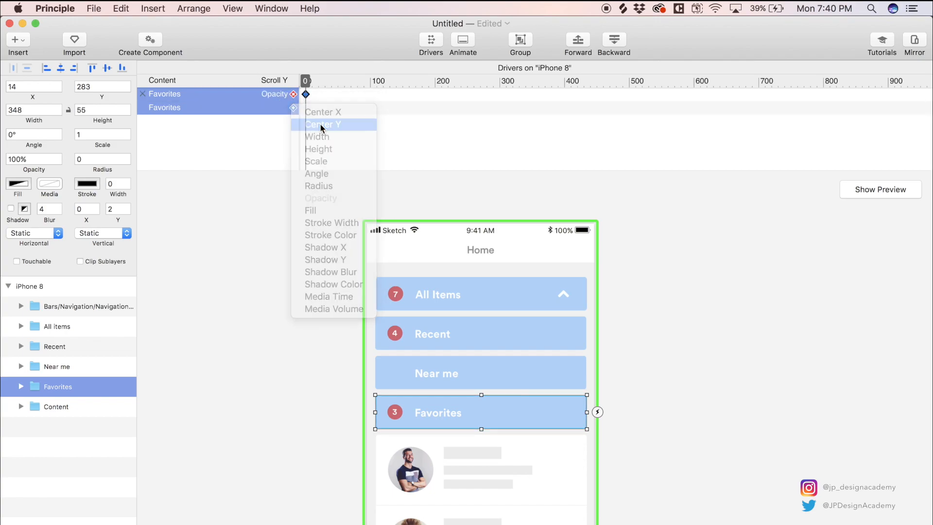
click(322, 124)
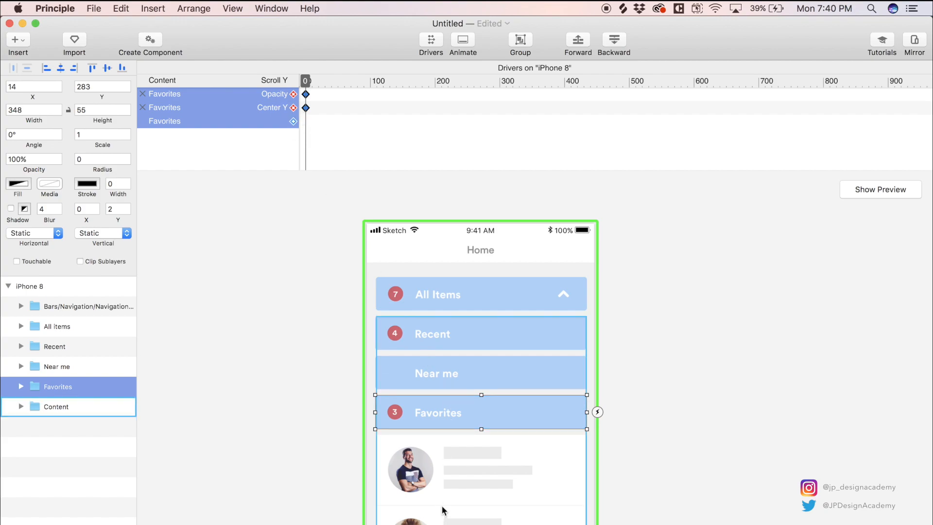
mouse_move(264, 87)
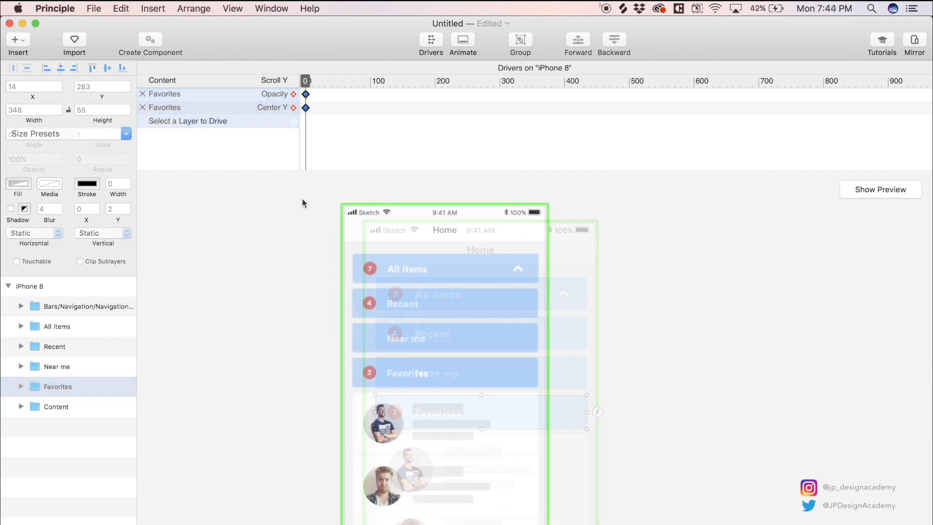
Key the Favorites bar at Scroll Y 65 with opacity 0 and the bar slid upward
click(56, 407)
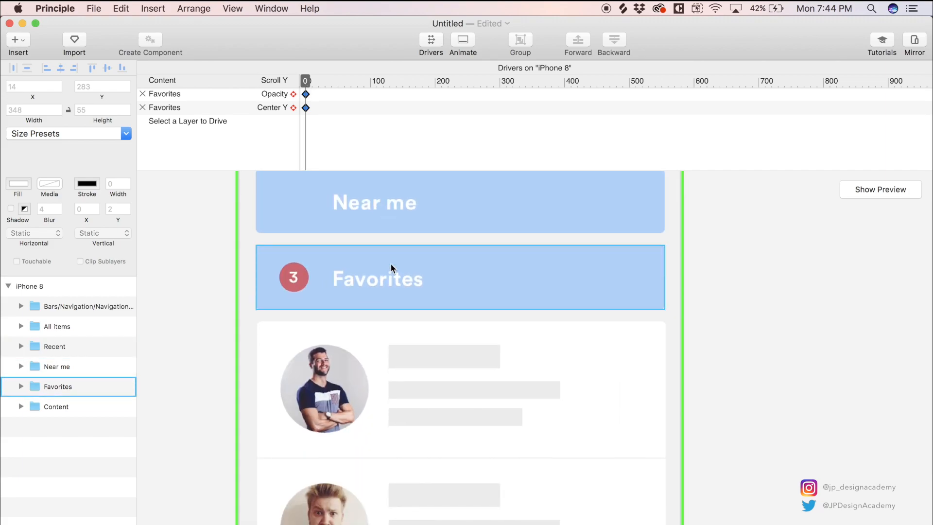
drag(306, 81, 344, 81)
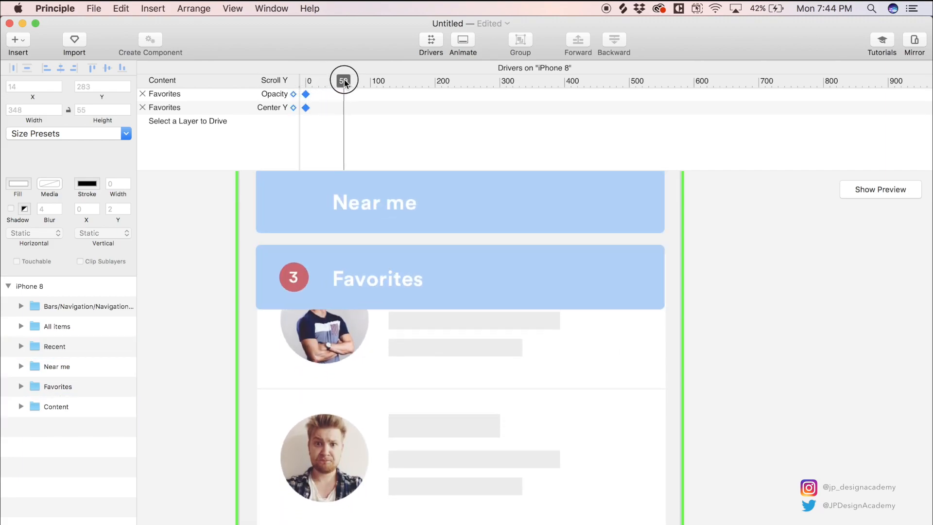
drag(344, 80, 349, 81)
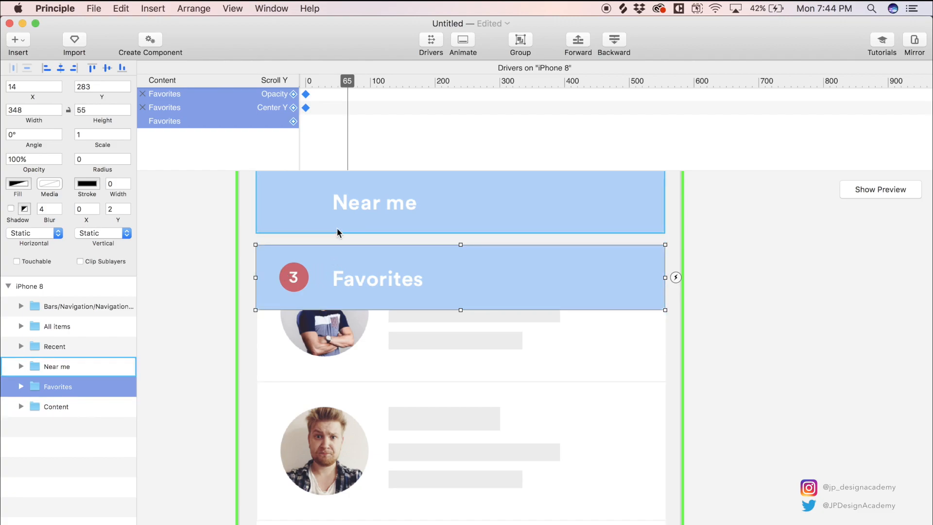
mouse_move(325, 229)
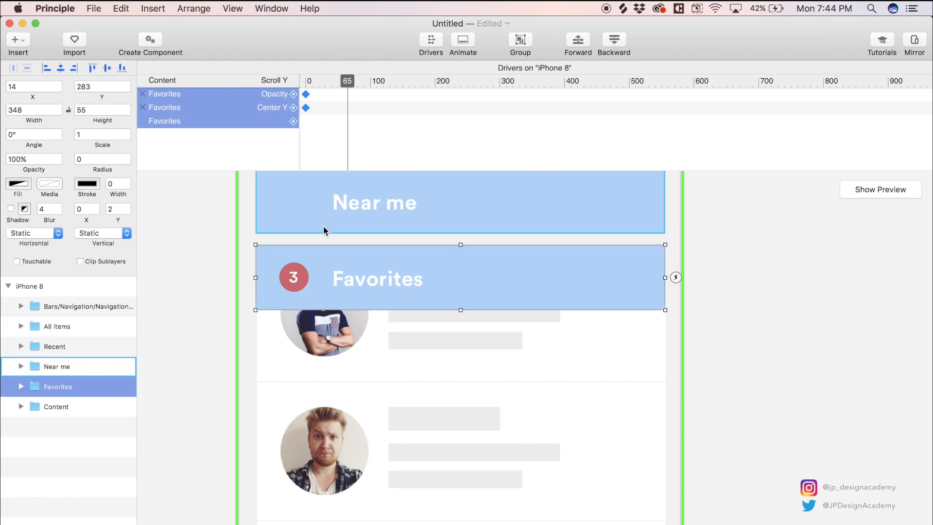
mouse_move(317, 233)
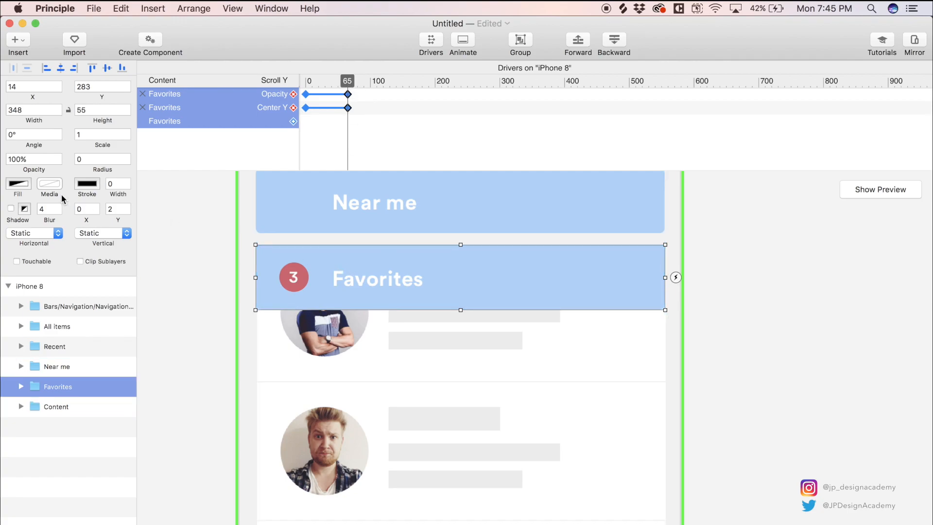
text(0)
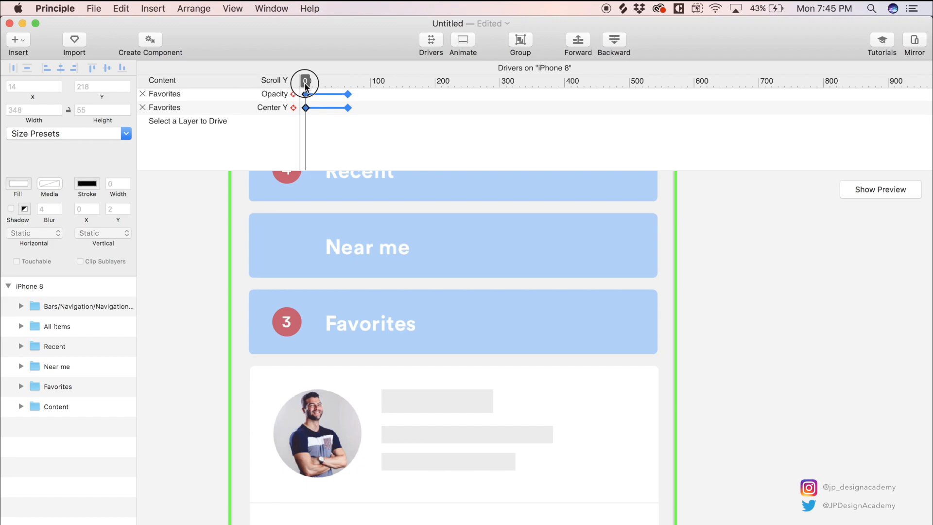
drag(305, 82, 331, 82)
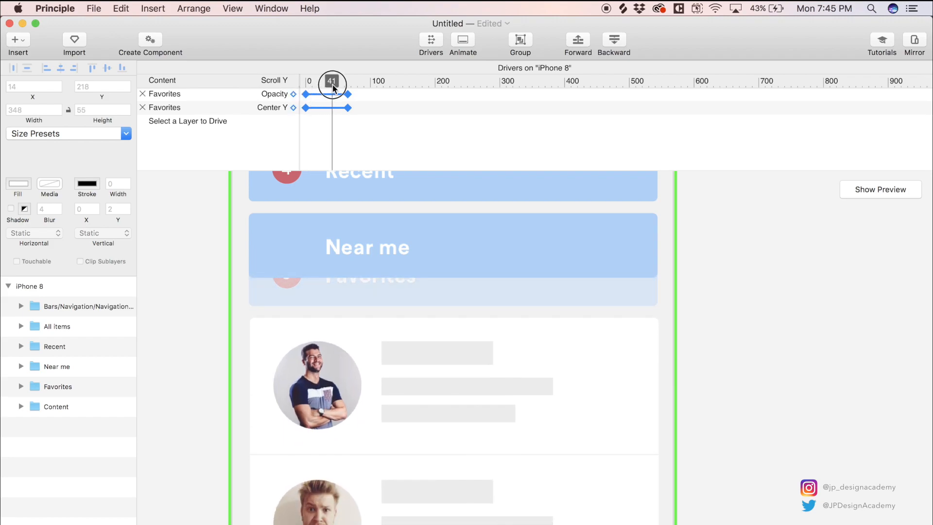
drag(332, 81, 303, 80)
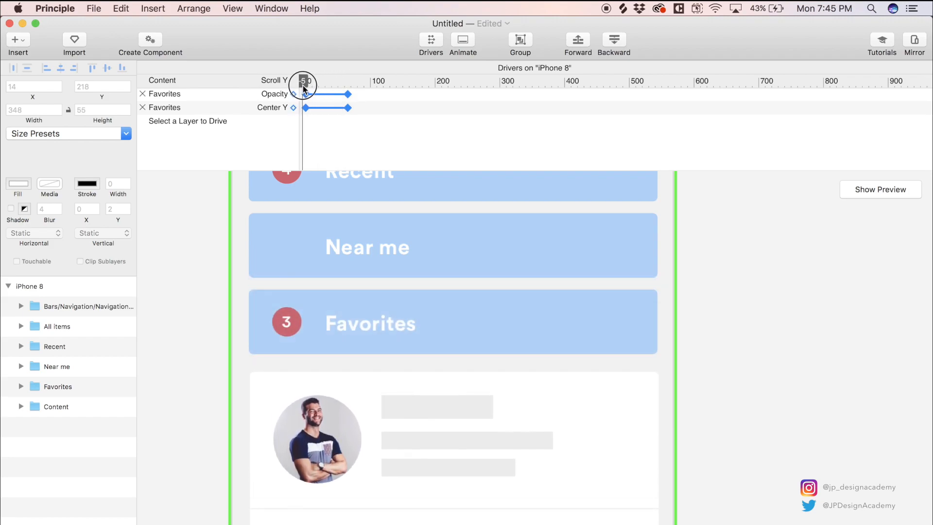
drag(303, 81, 347, 80)
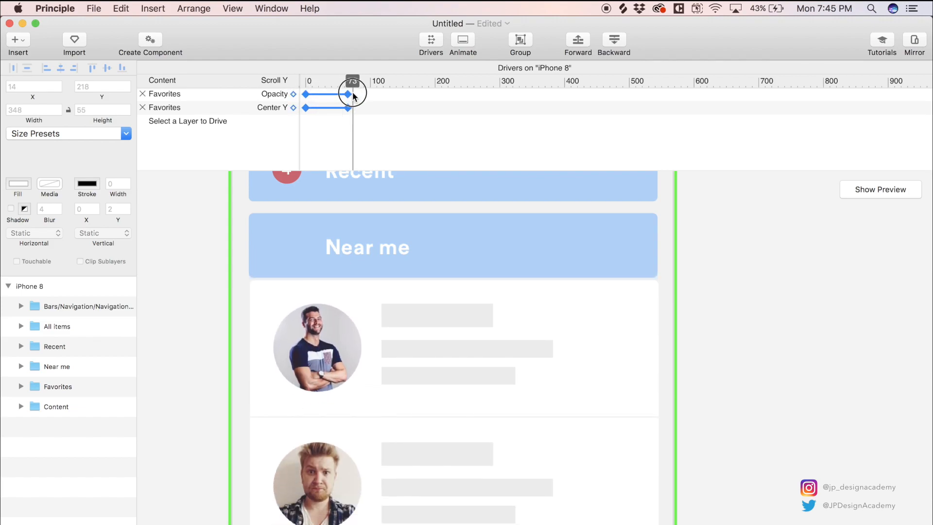
drag(352, 81, 338, 80)
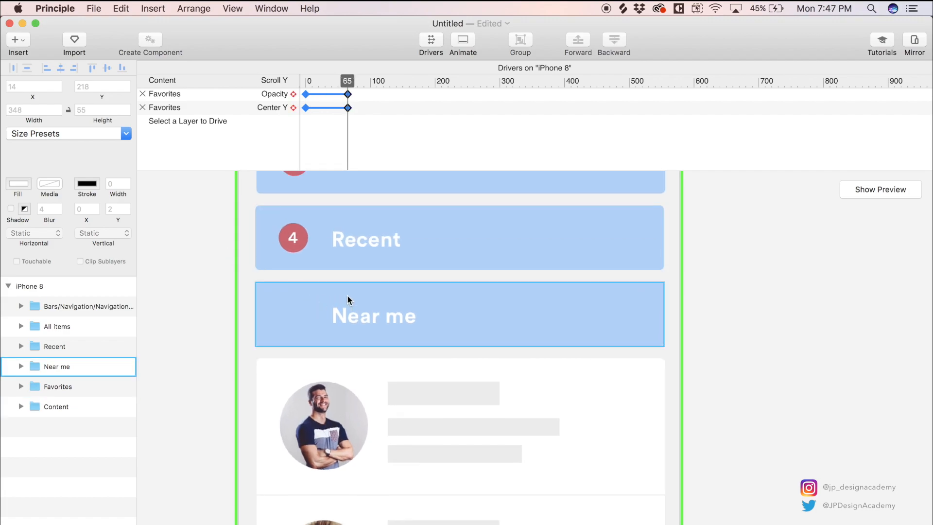
Add Center Y and Opacity drivers on the Near me bar starting at Scroll Y 65
click(379, 315)
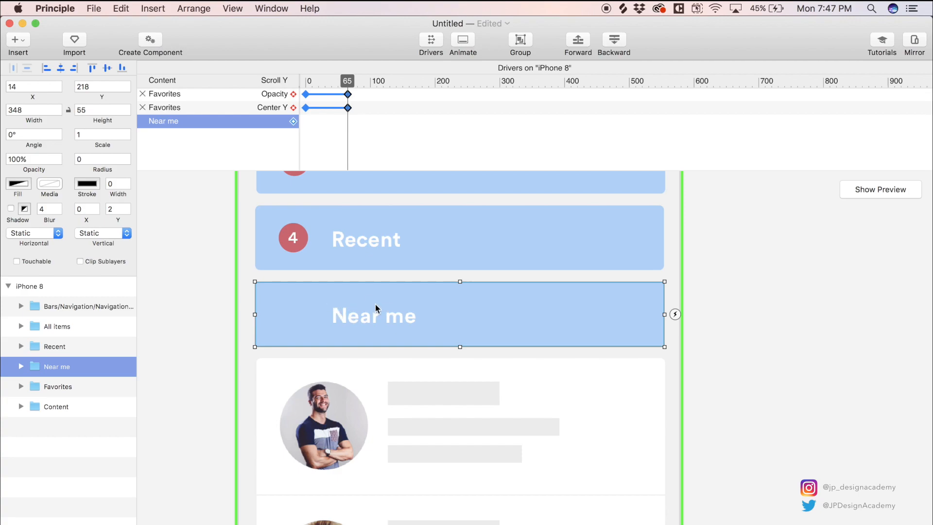
click(292, 120)
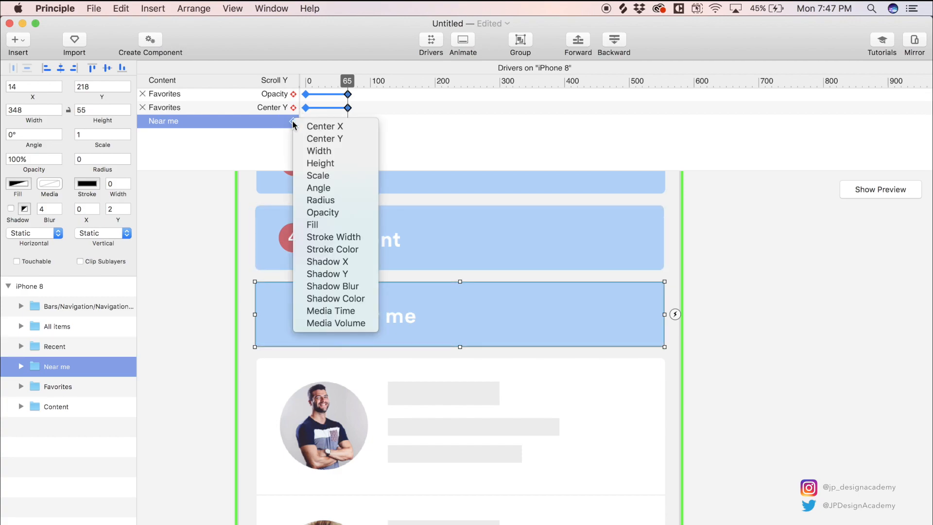
click(324, 138)
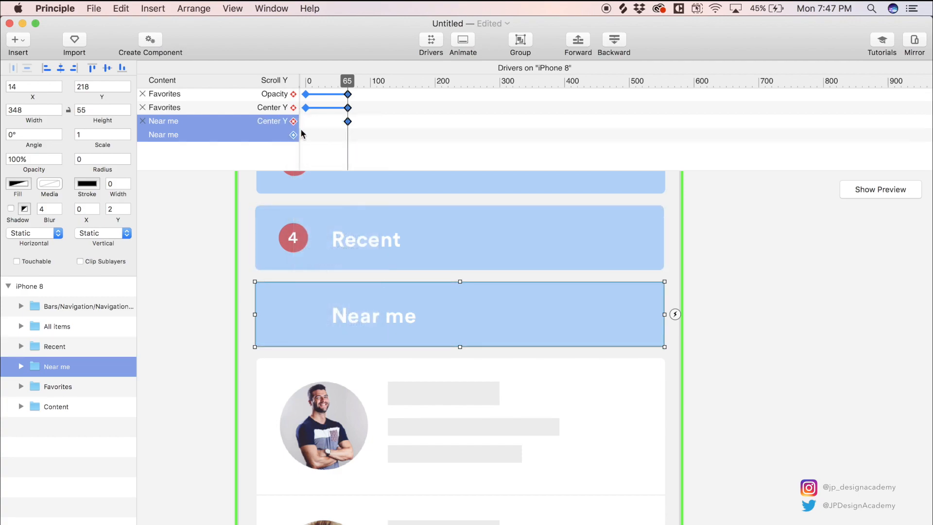
click(291, 134)
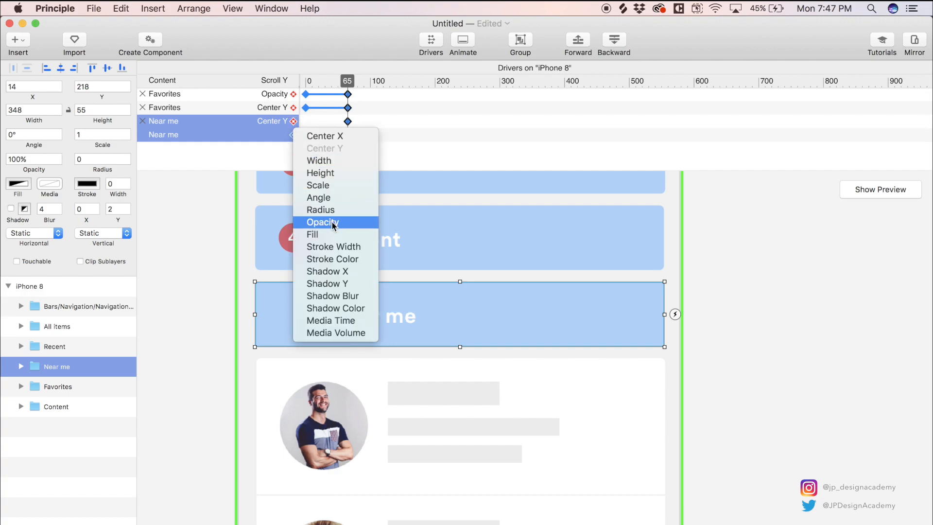
click(322, 222)
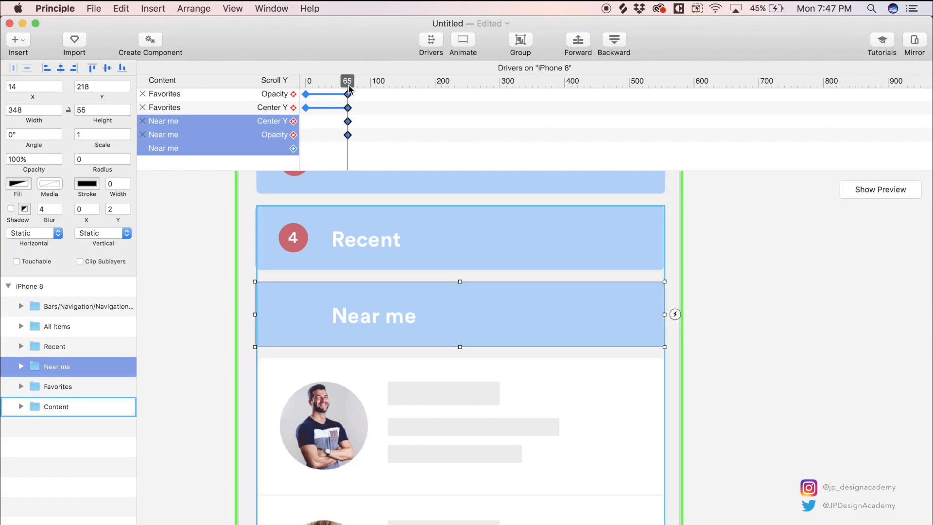
Key Near me at Scroll Y 130 with opacity 0% and the bar moved up
drag(348, 81, 357, 81)
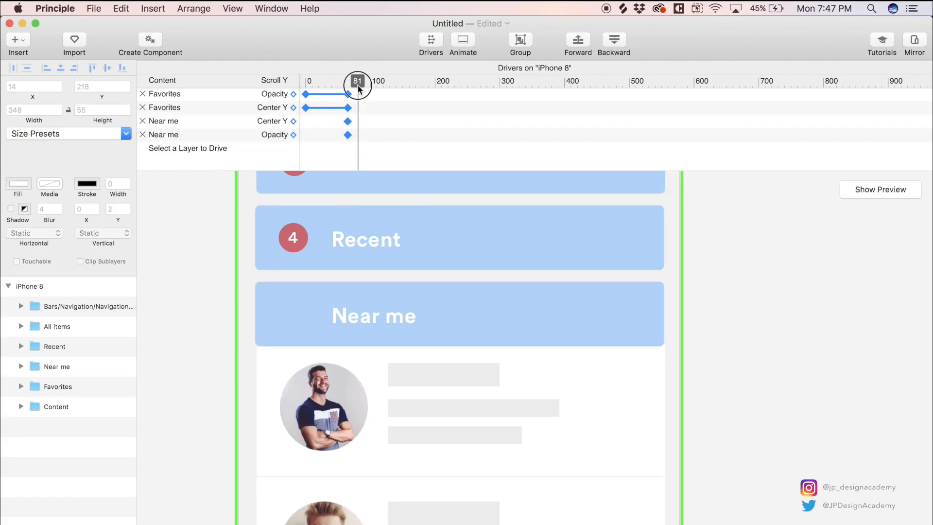
drag(357, 85, 394, 84)
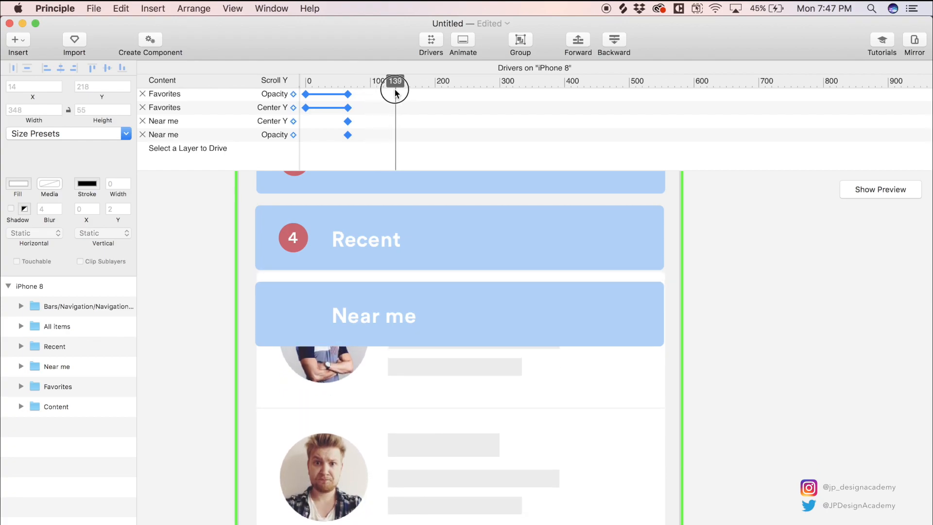
drag(395, 90, 389, 90)
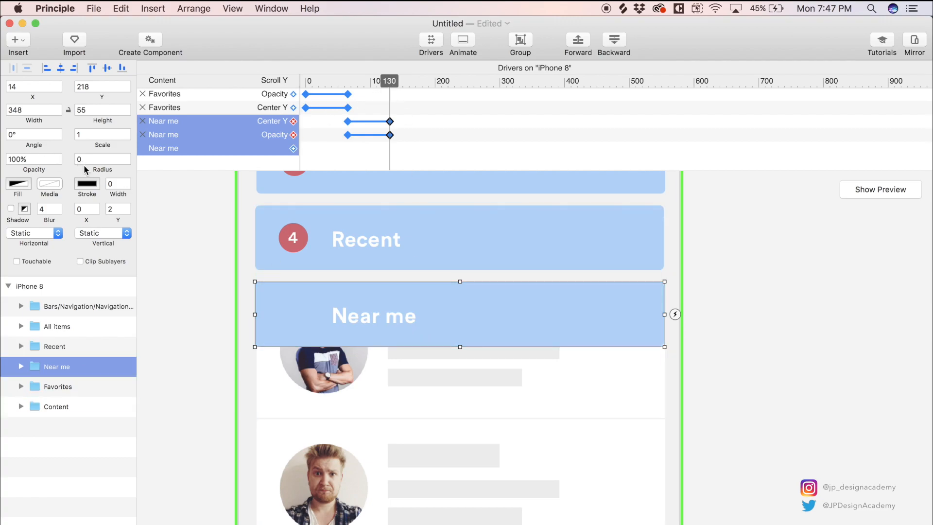
text(0%)
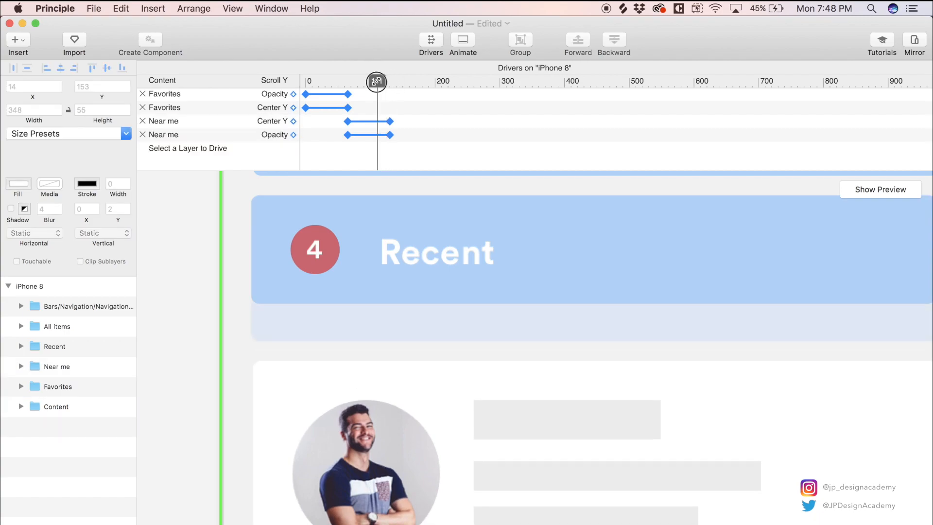
click(57, 366)
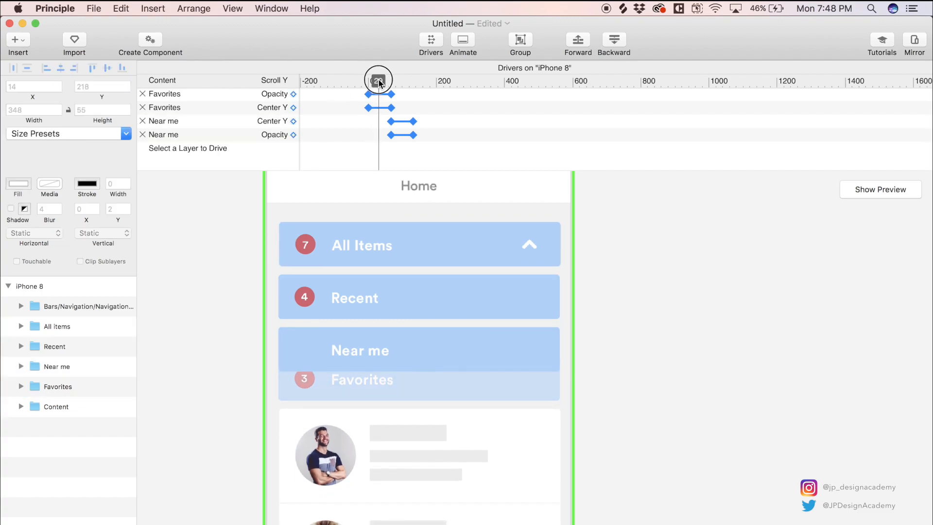
drag(377, 80, 367, 80)
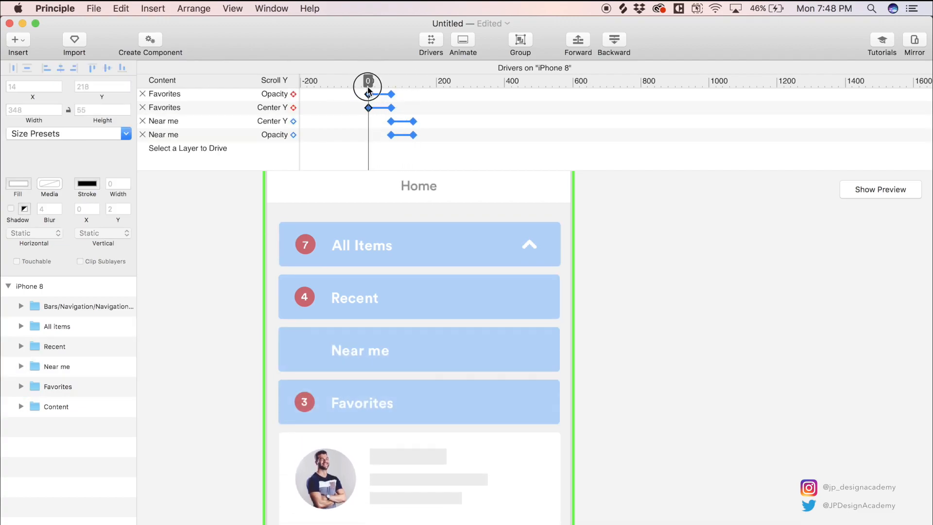
drag(368, 80, 381, 80)
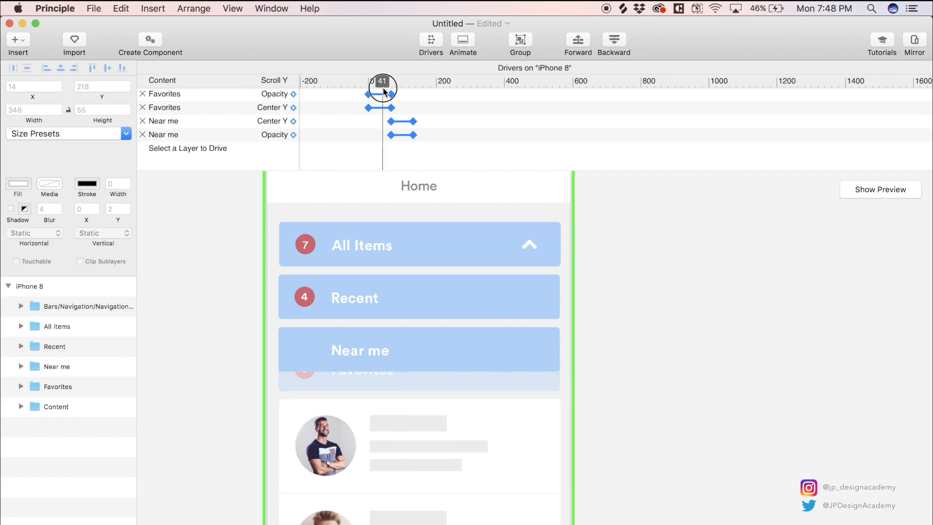
drag(381, 81, 369, 80)
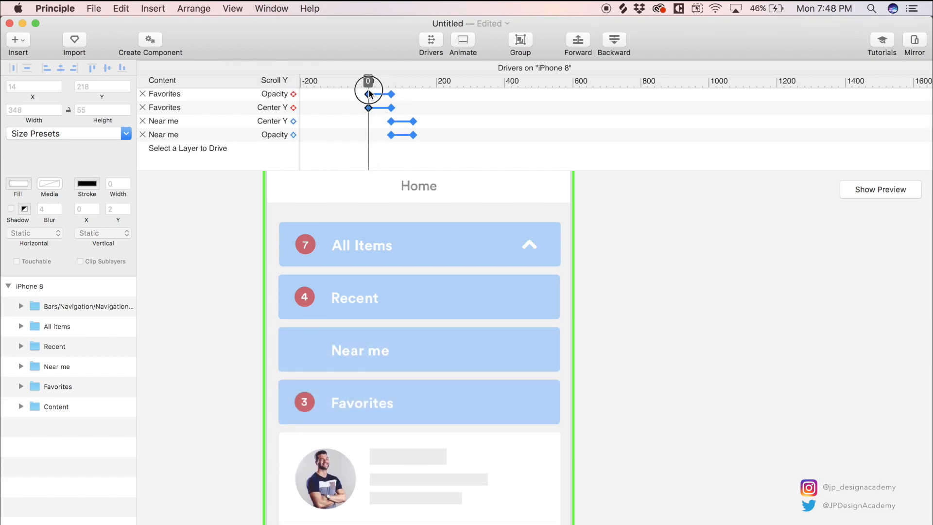
drag(368, 80, 385, 81)
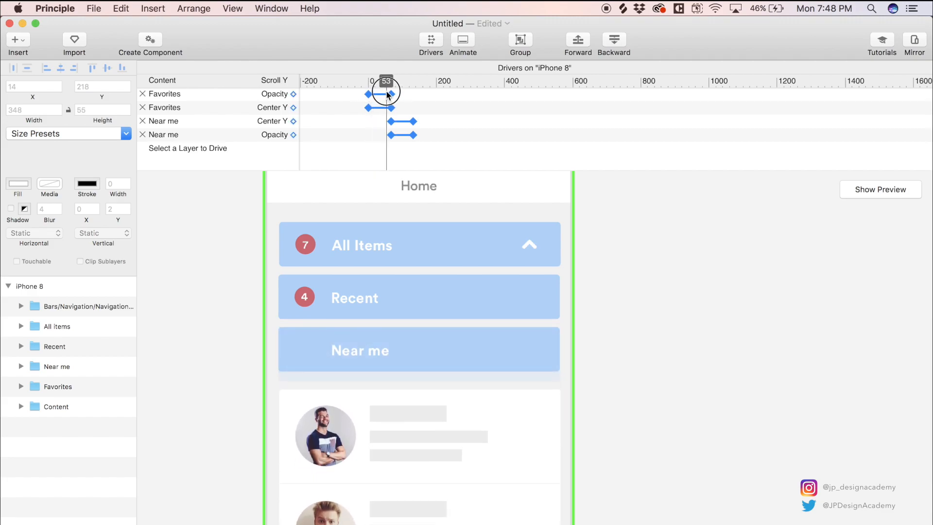
drag(386, 96, 410, 95)
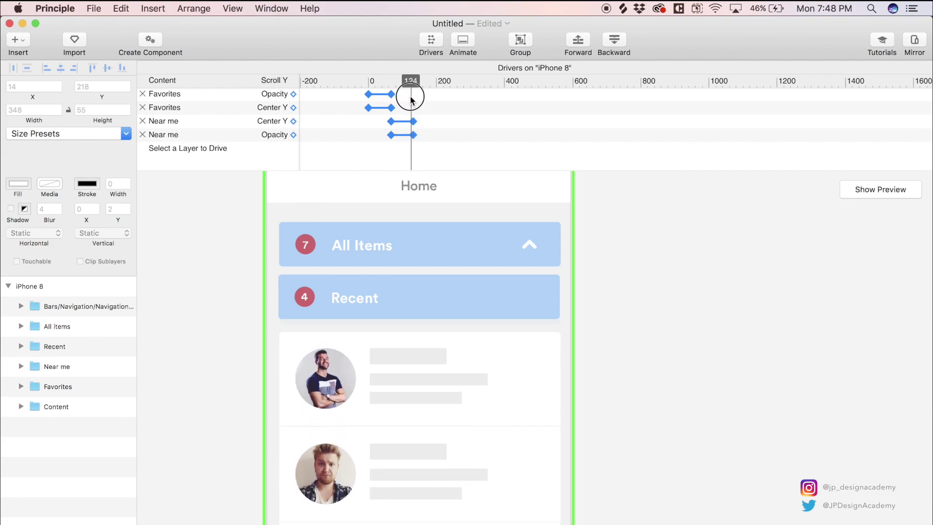
drag(410, 80, 390, 80)
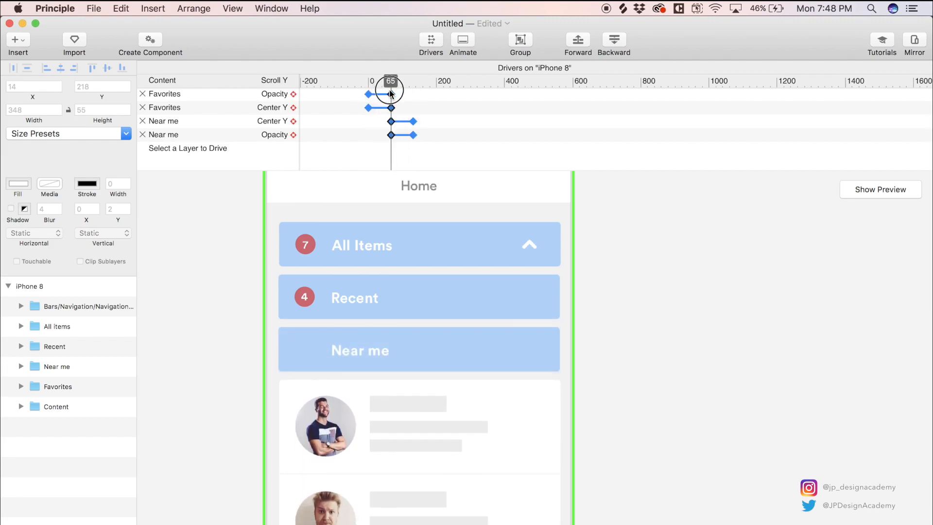
drag(390, 80, 368, 80)
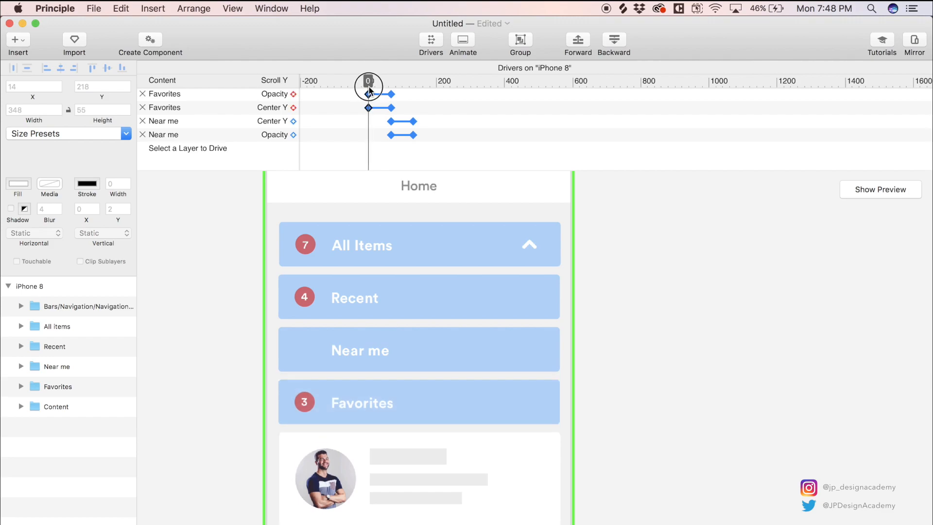
drag(368, 80, 412, 81)
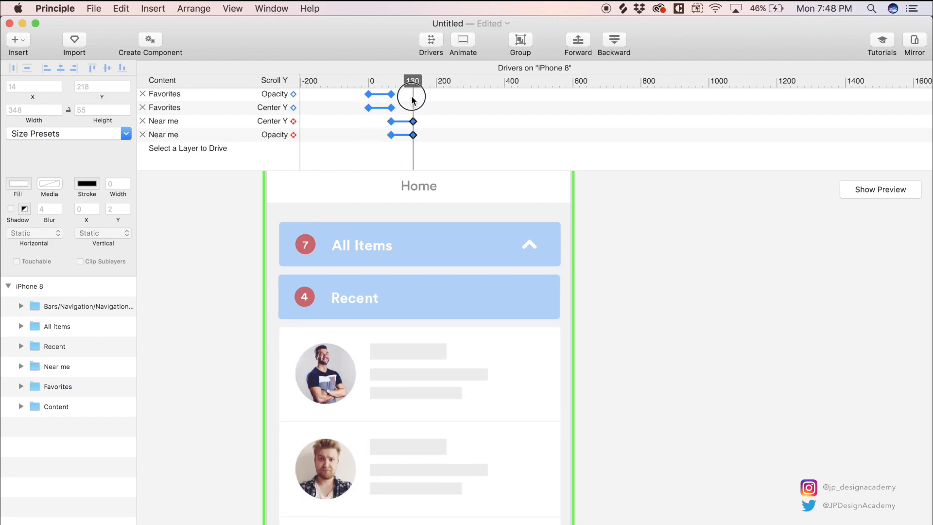
click(392, 298)
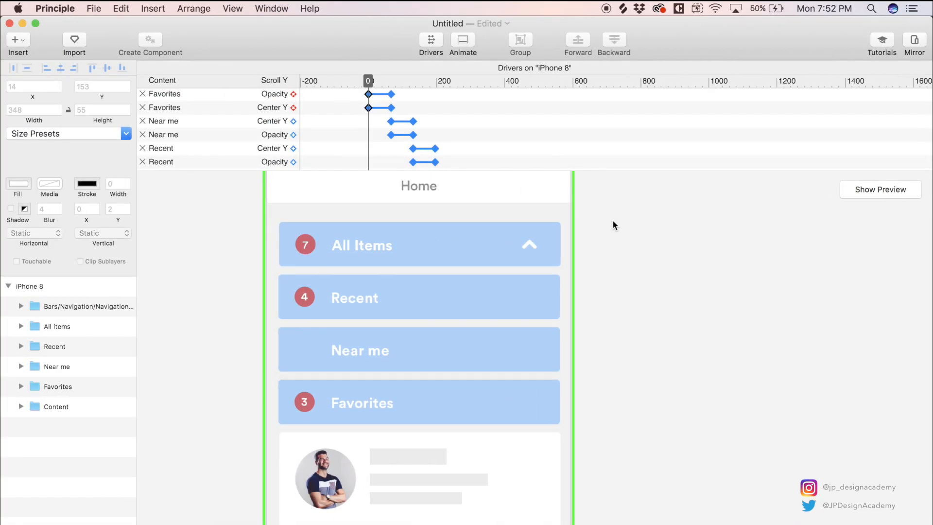
click(392, 304)
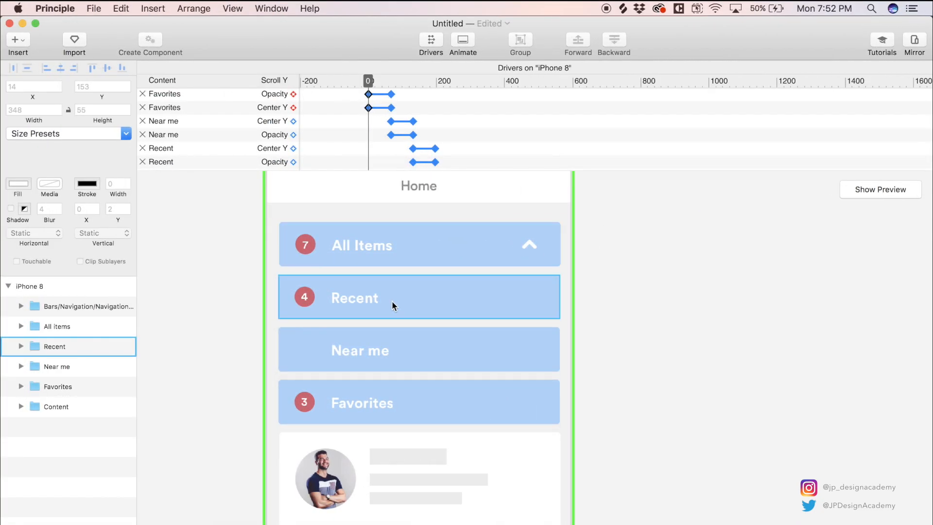
click(390, 299)
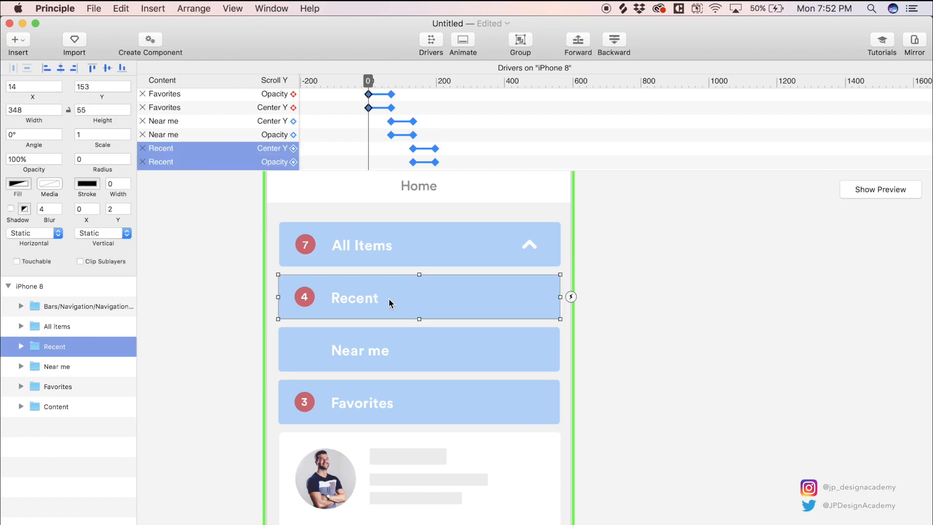
mouse_move(443, 150)
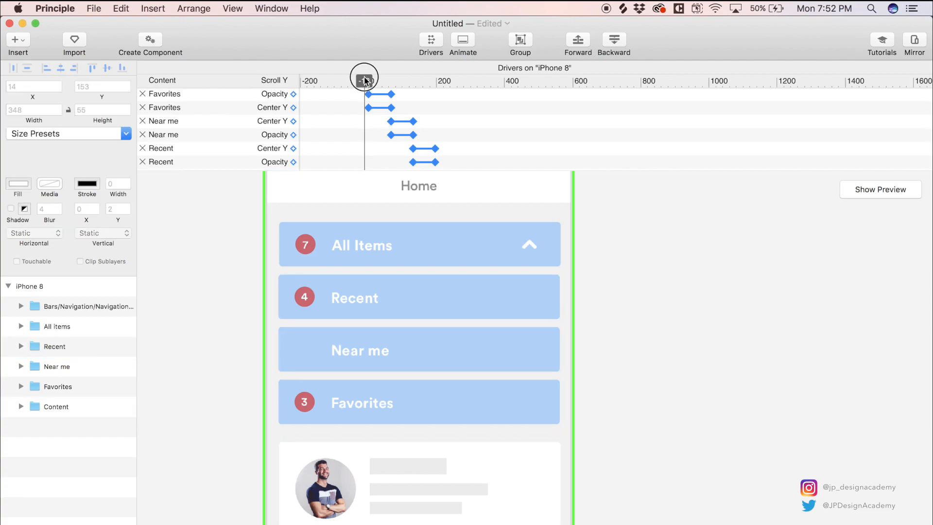
drag(363, 77, 378, 76)
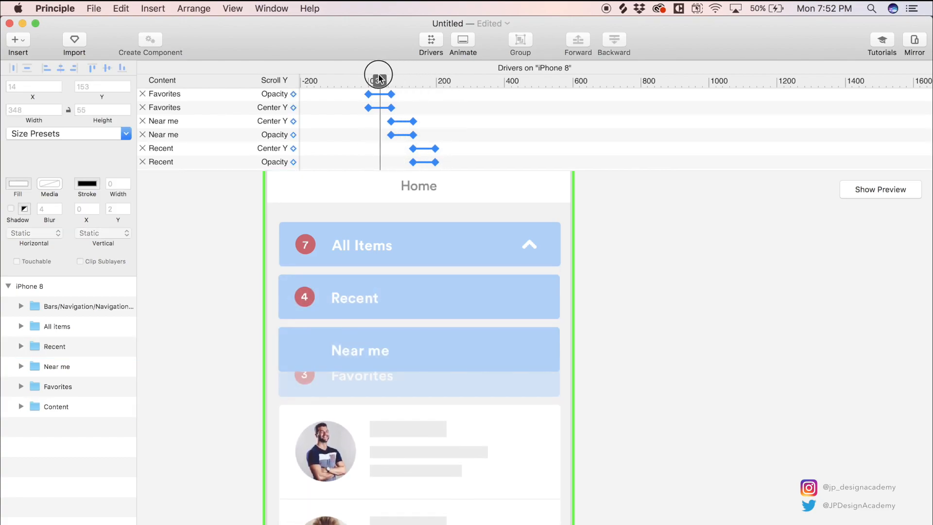
drag(378, 76, 432, 89)
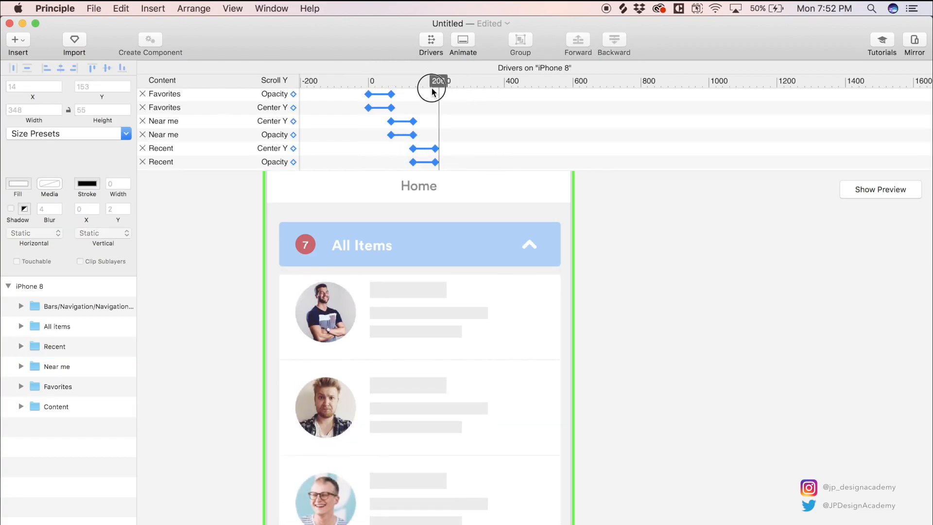
drag(434, 90, 483, 90)
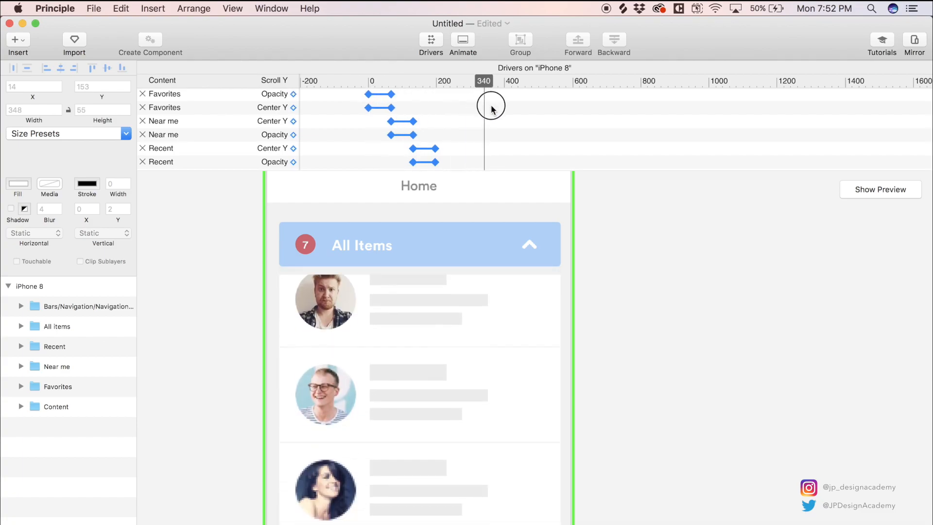
click(54, 346)
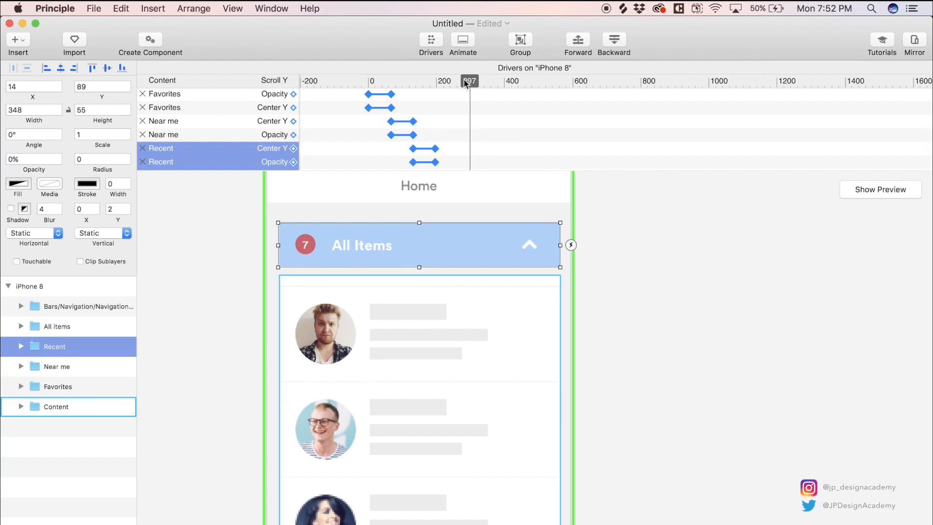
drag(469, 81, 458, 90)
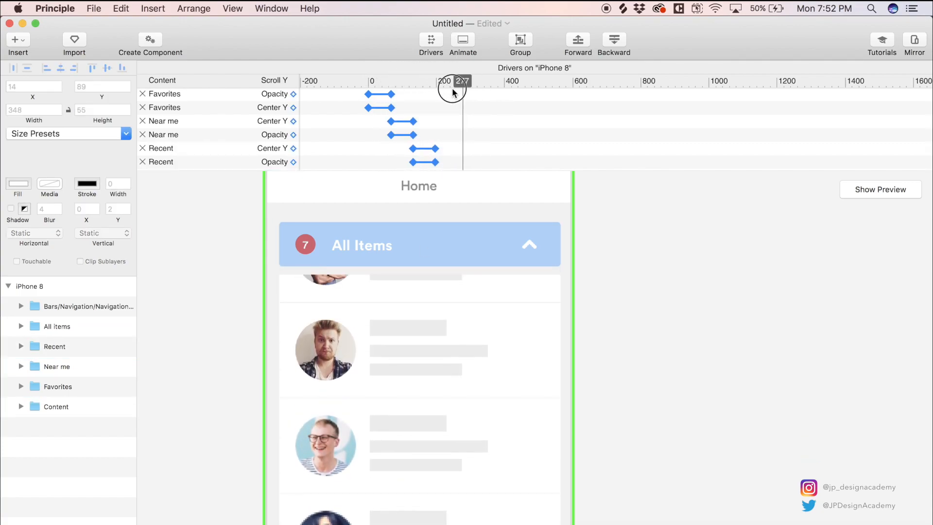
drag(452, 92, 372, 80)
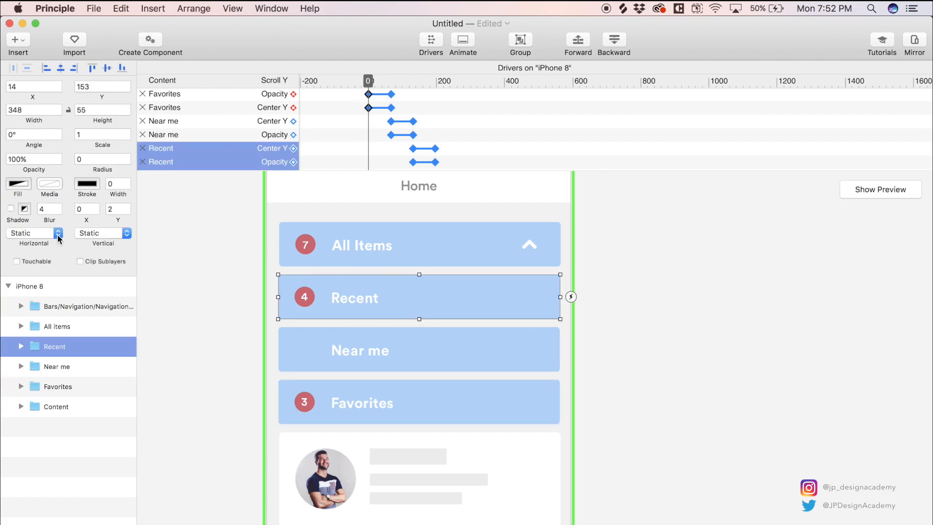
Raise the Content layer's top to Y 143, height 524, and scrub Scroll Y to check
click(56, 406)
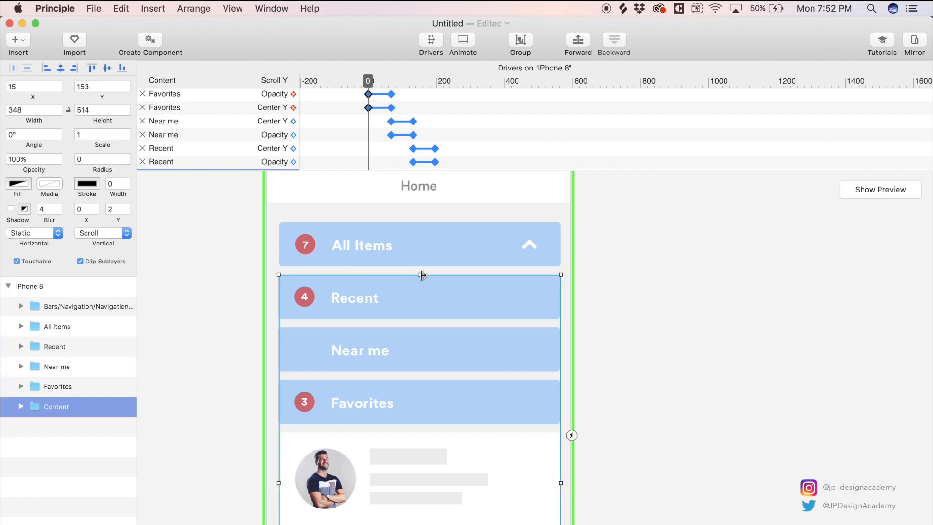
drag(421, 274, 420, 267)
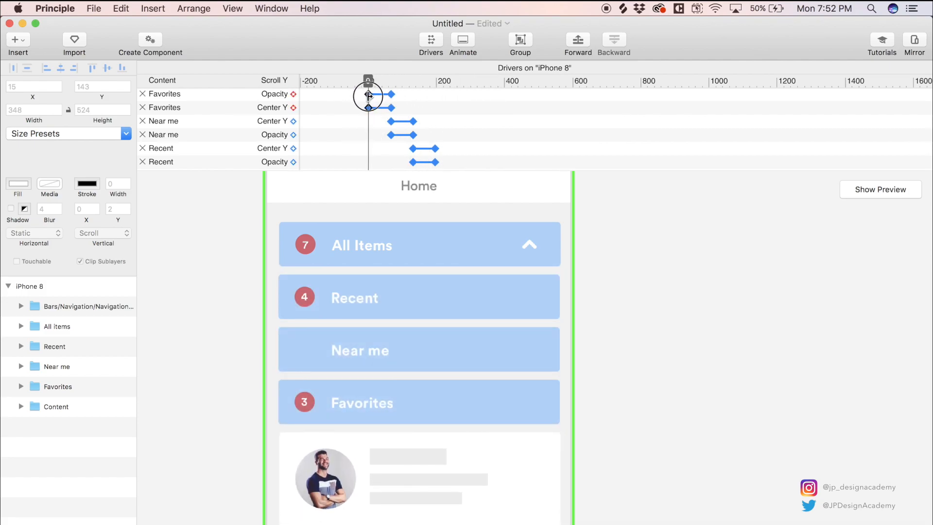
drag(368, 96, 462, 107)
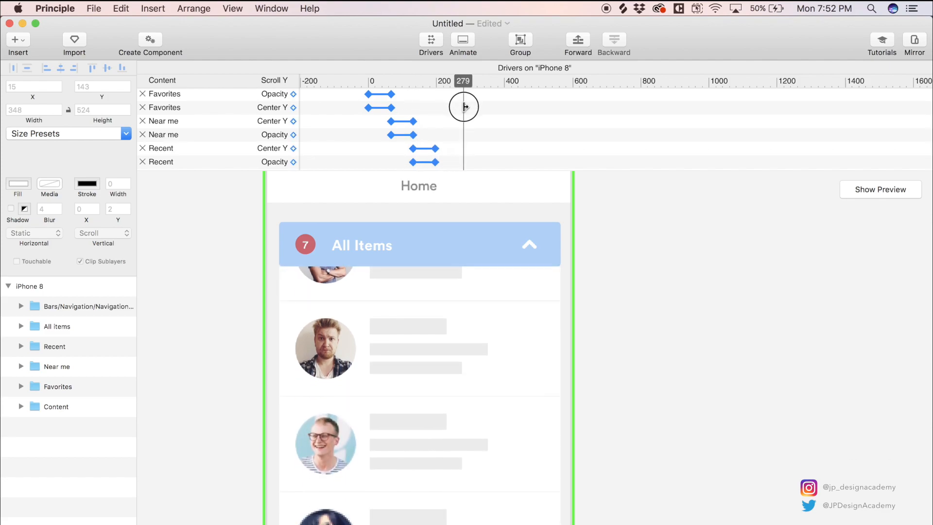
drag(463, 107, 397, 106)
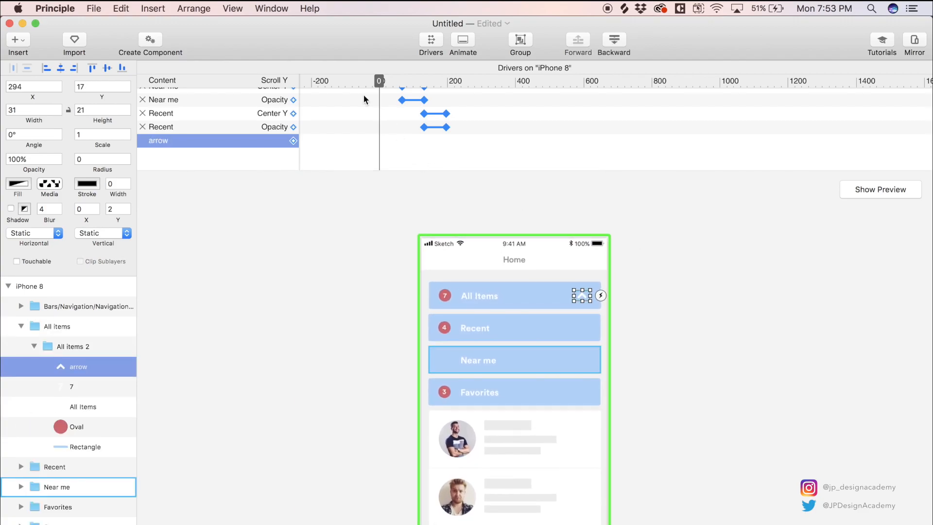
Add a scroll-driven Angle property on the All Items arrow keyed at Scroll Y 0
click(293, 140)
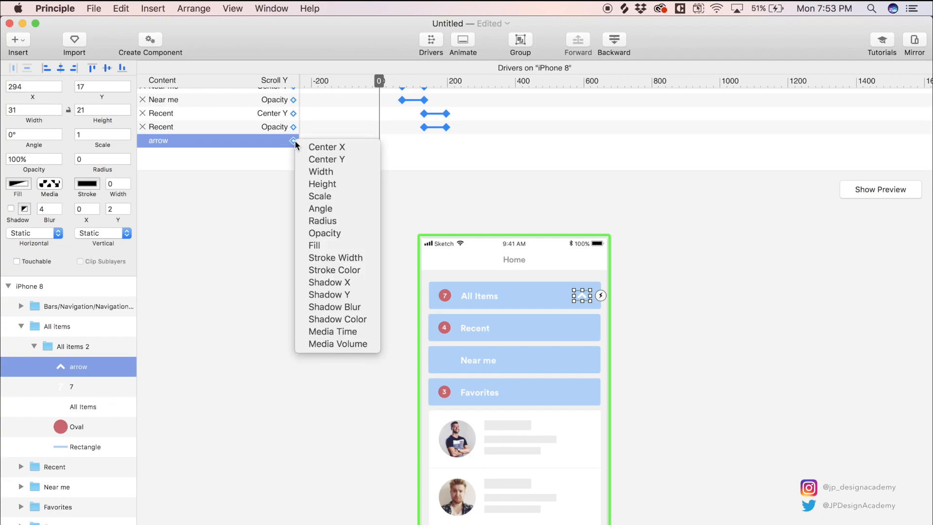
mouse_move(332, 212)
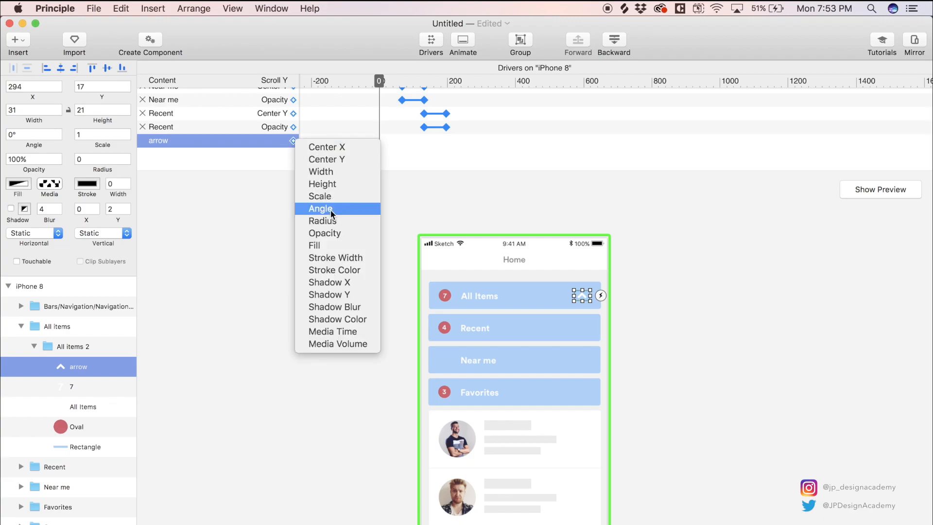
click(321, 208)
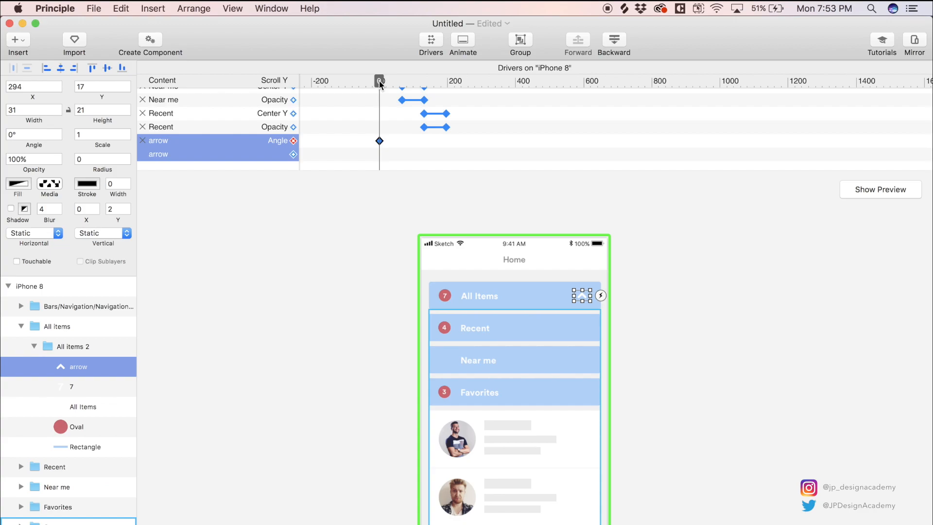
drag(379, 81, 441, 81)
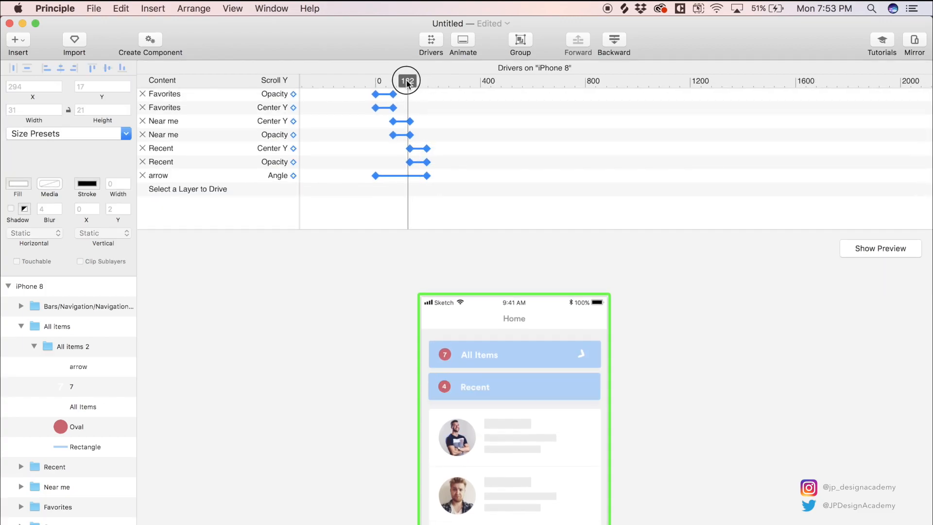
Set the arrow's Angle to 180° at Scroll Y 195 and scrub to verify it flips from up to down
drag(406, 81, 410, 95)
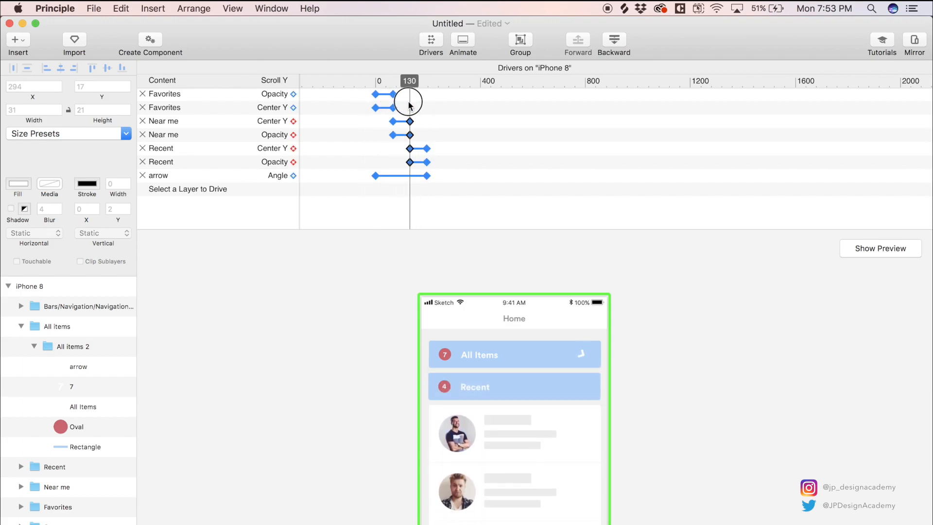
drag(409, 101, 426, 101)
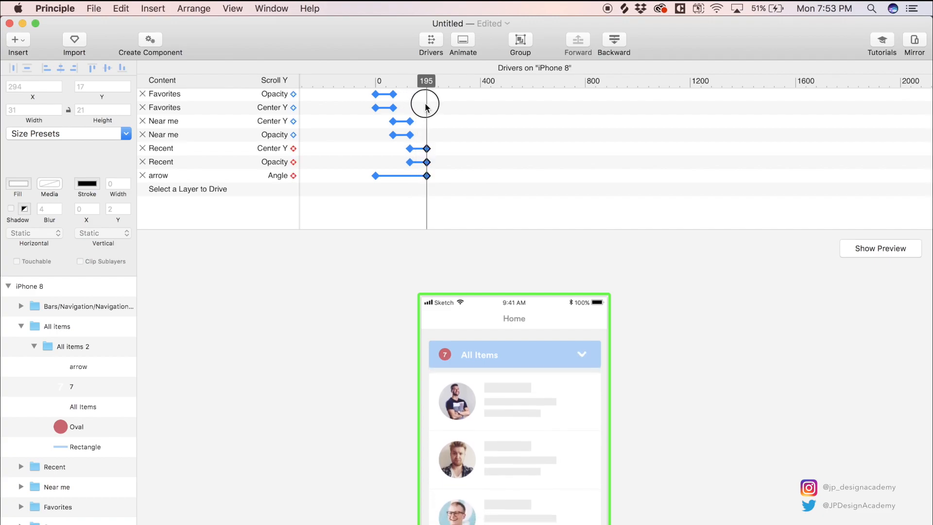
click(77, 367)
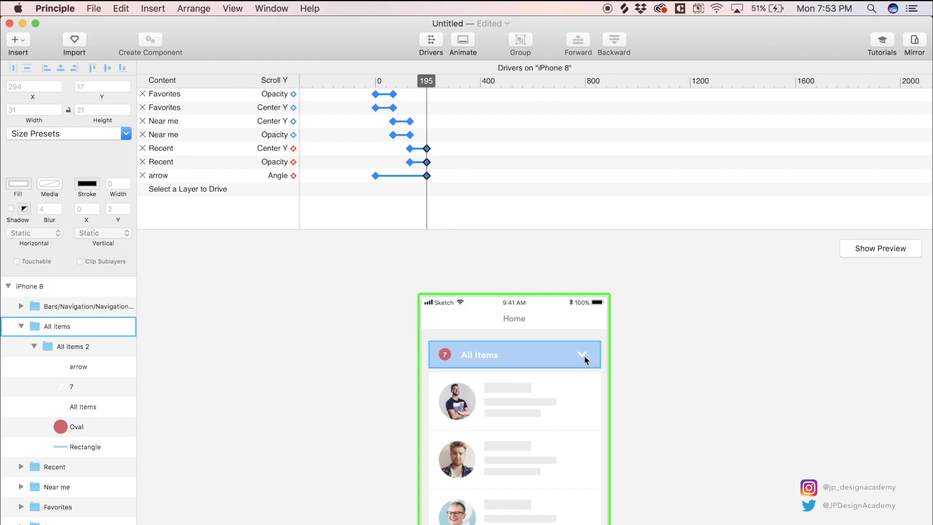
mouse_move(584, 363)
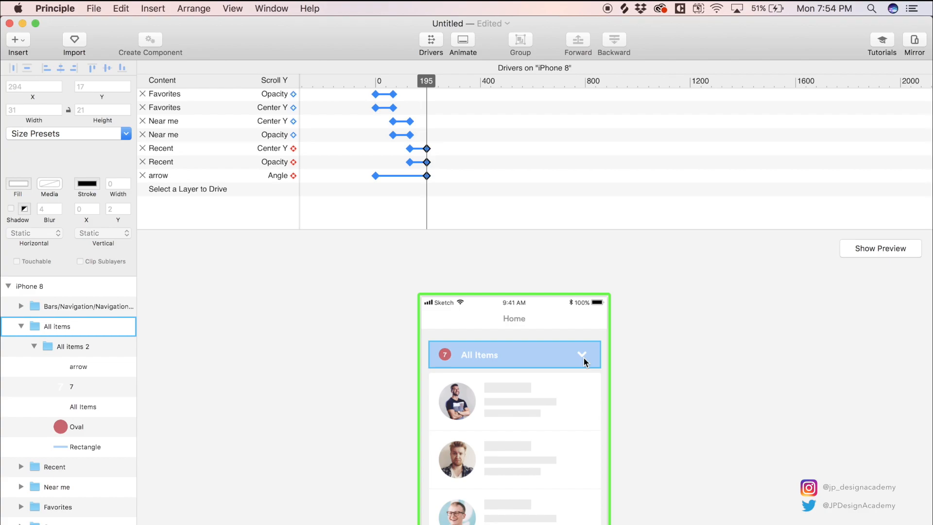
drag(426, 80, 362, 80)
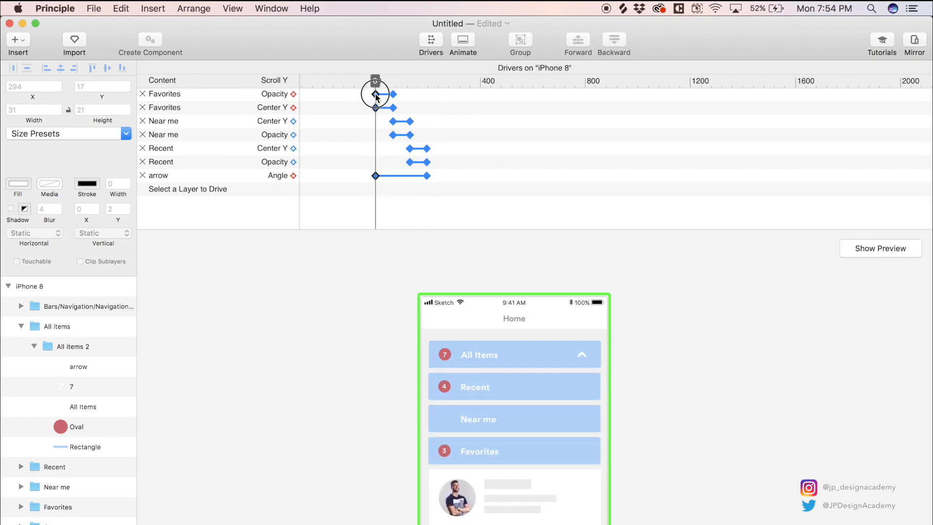
drag(375, 81, 426, 81)
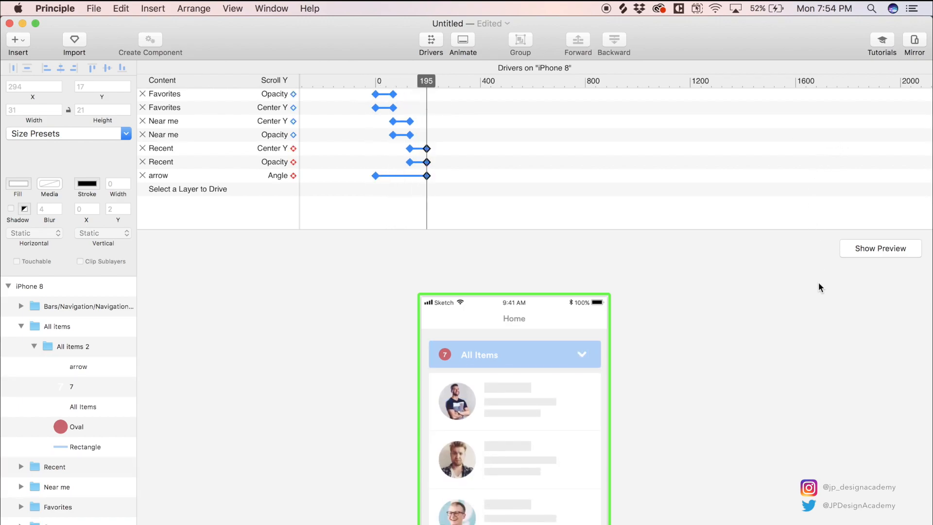
Test the prototype in the live preview, scrolling the list beneath the collapsed All Items bar
click(880, 248)
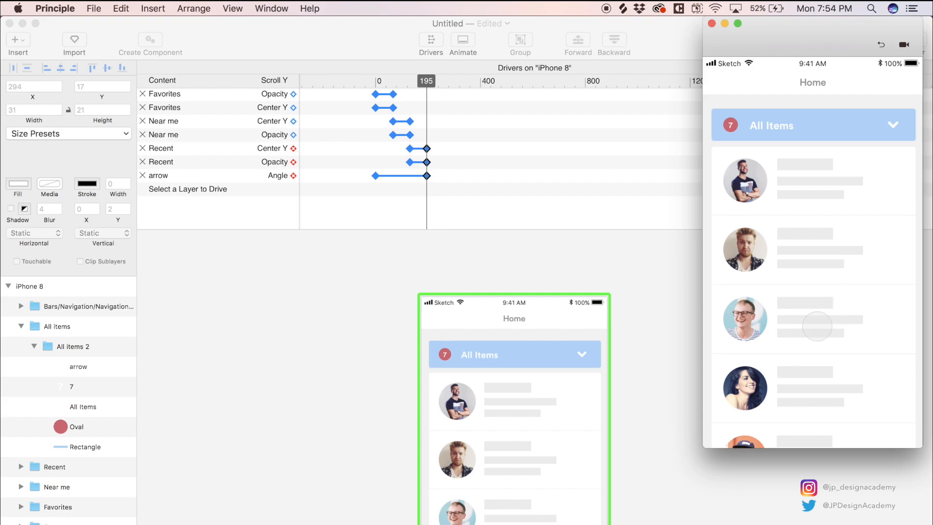
click(812, 124)
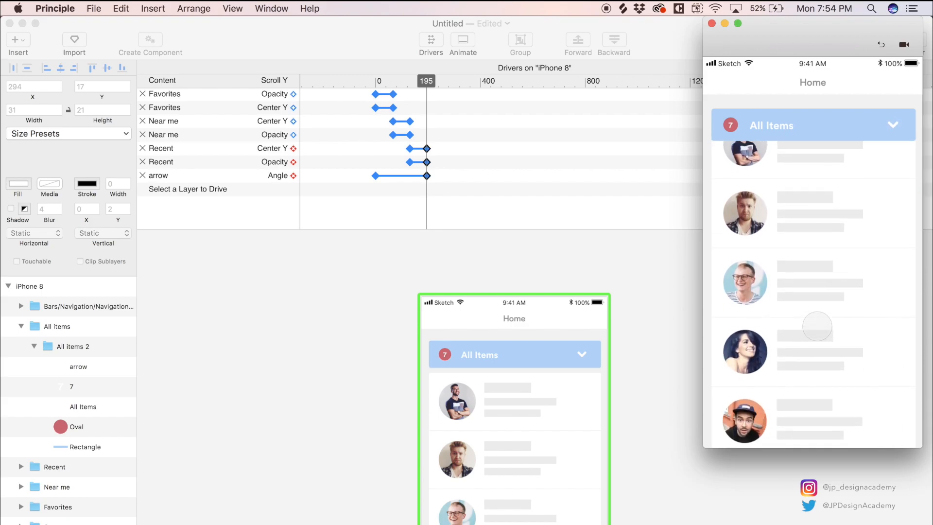
click(892, 124)
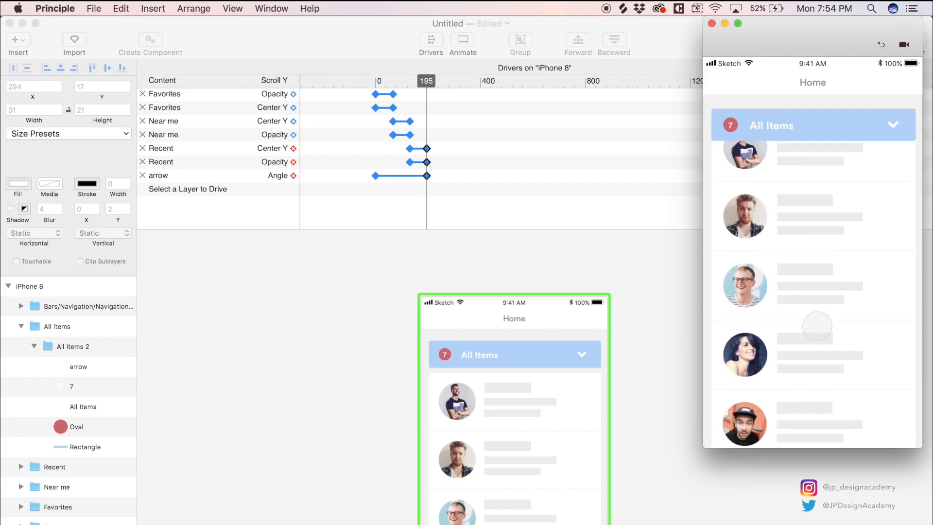
scroll(down, 3)
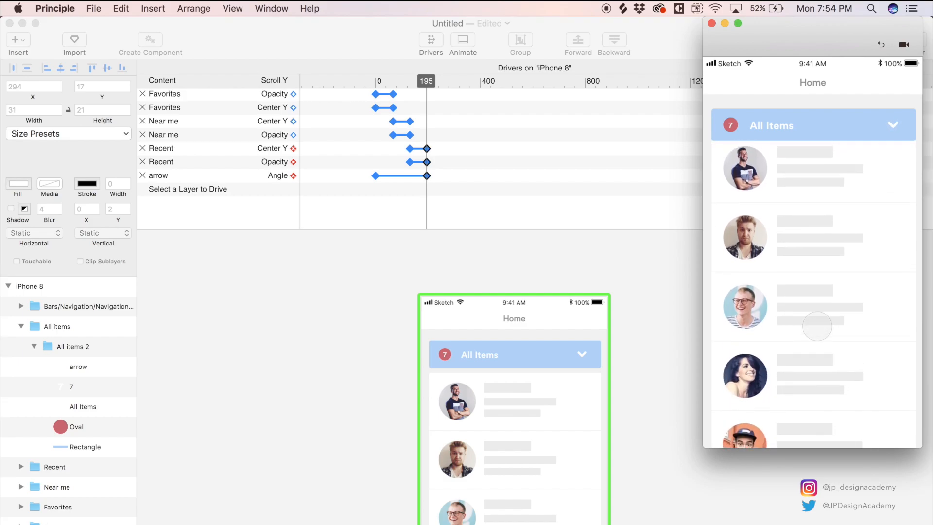